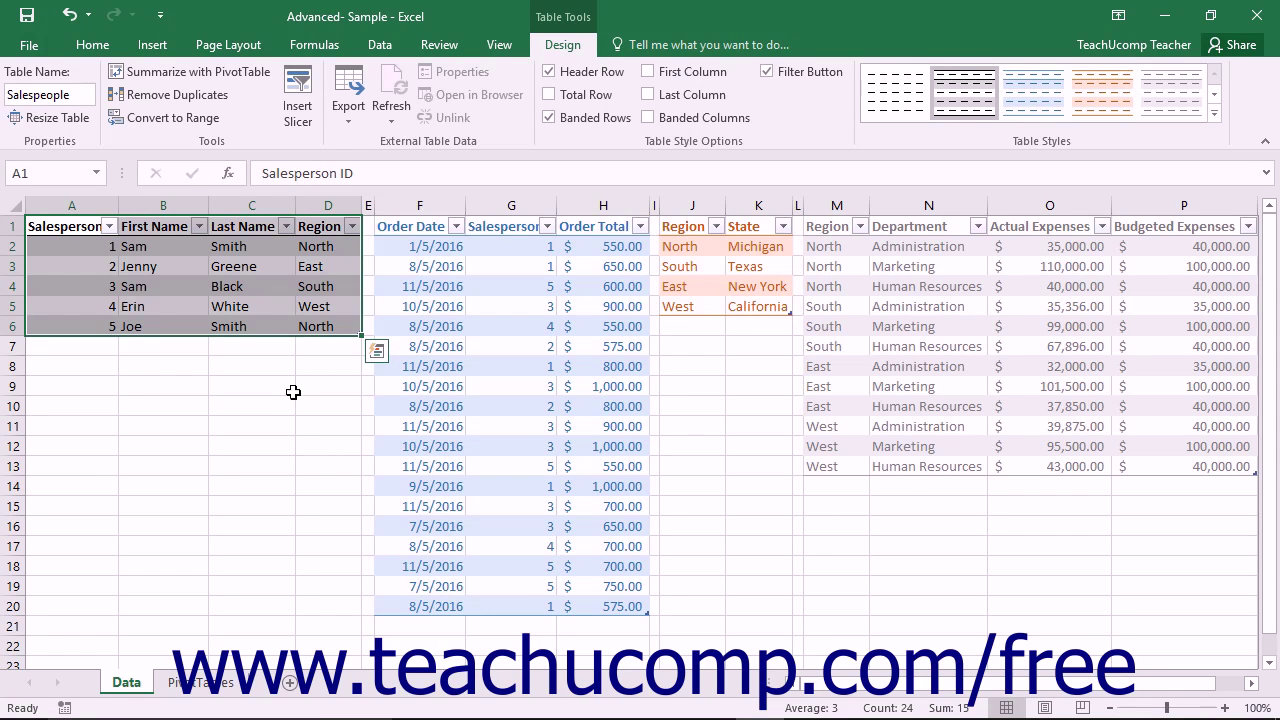
Show the empty Workbook Connections list from the Data ribbon with its Add options expanded
{"action": "left_click_drag", "start_coordinate": [70, 226], "coordinate": [164, 246]}
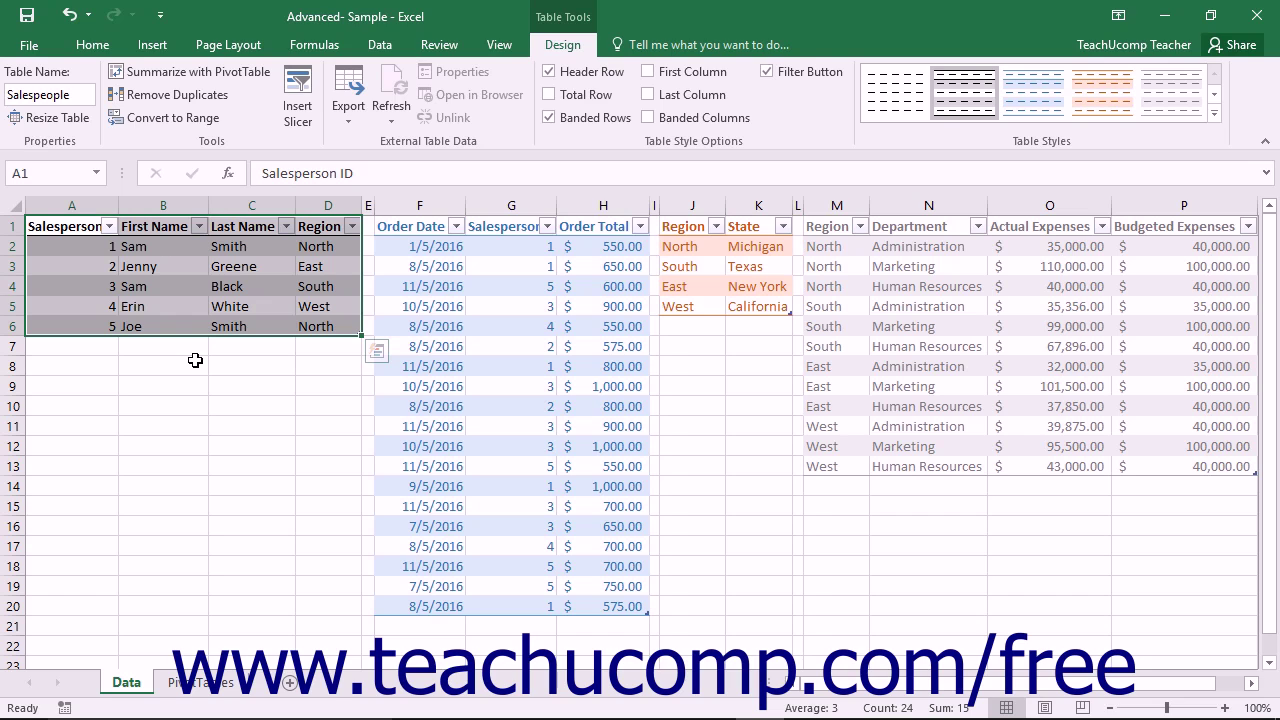
{"action": "mouse_move", "coordinate": [320, 200]}
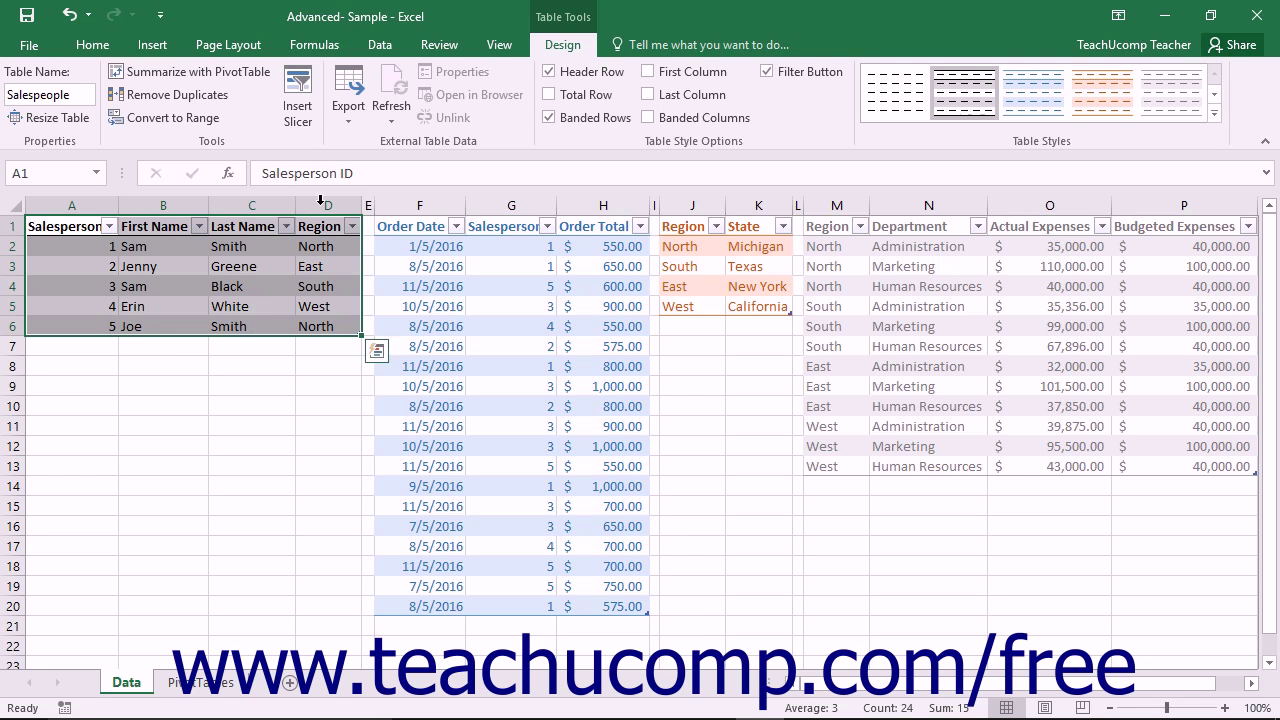
{"action": "left_click", "coordinate": [380, 44]}
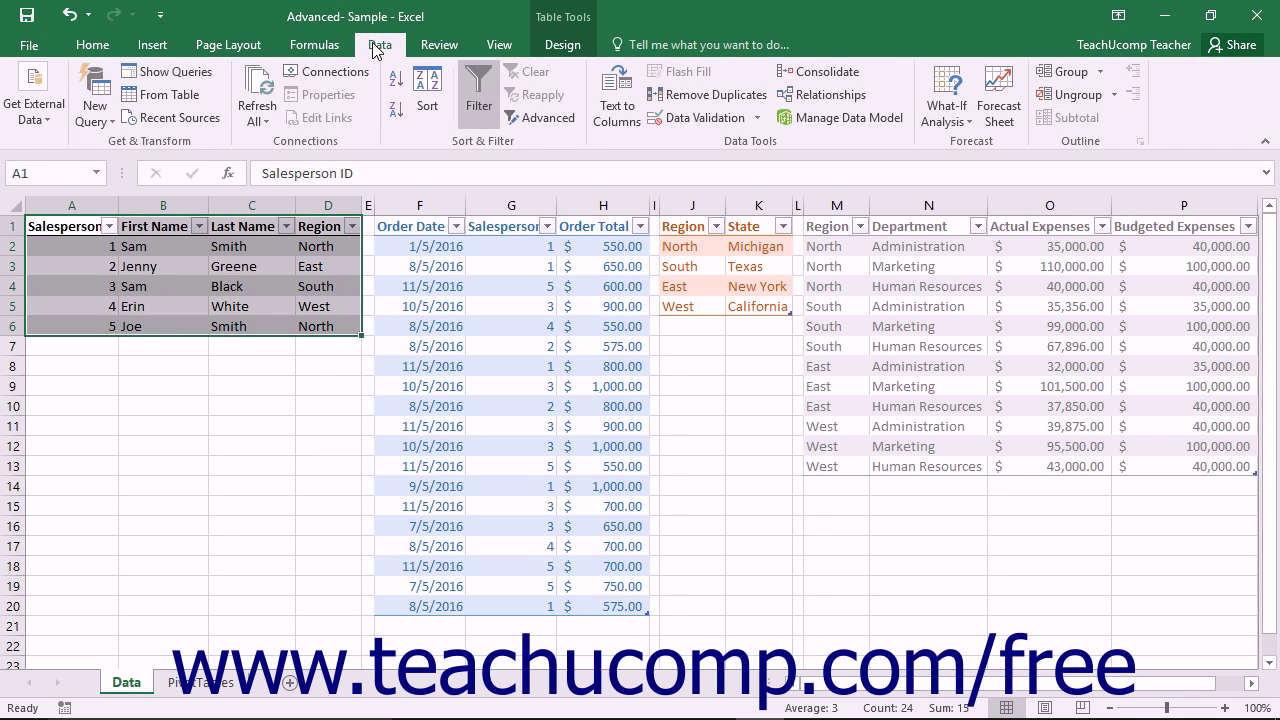
{"action": "mouse_move", "coordinate": [328, 72]}
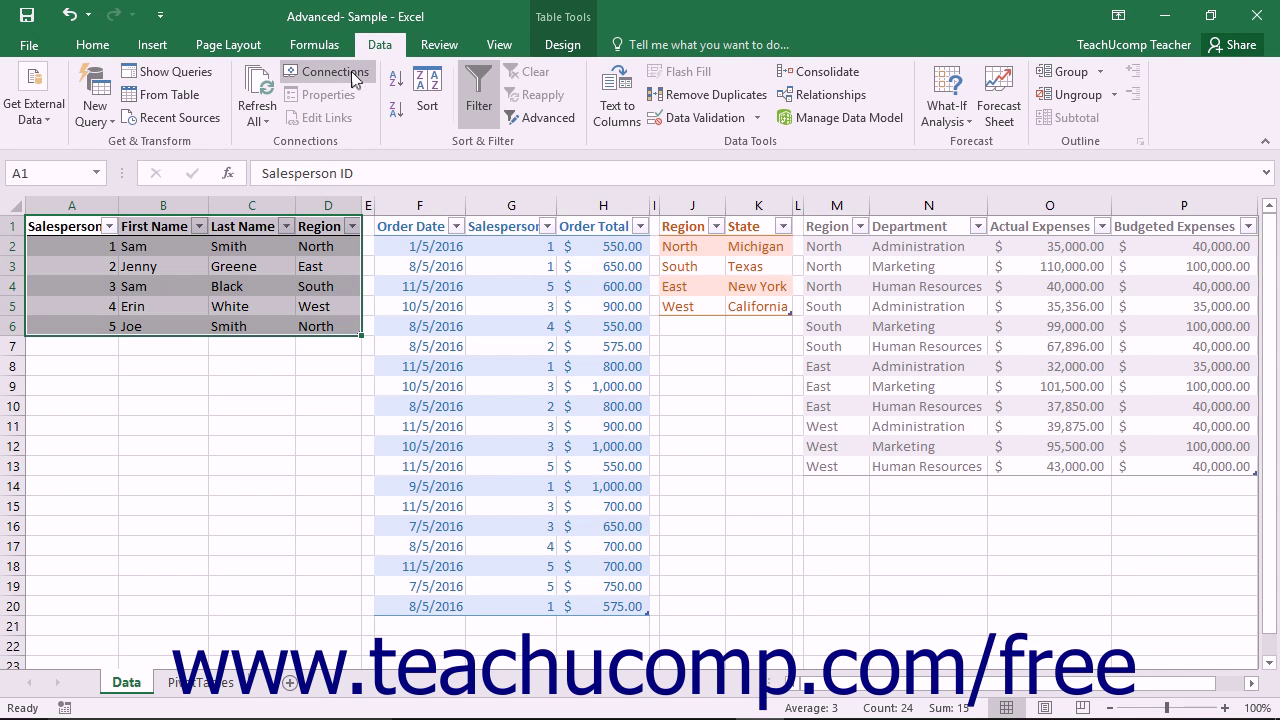
{"action": "mouse_move", "coordinate": [328, 72]}
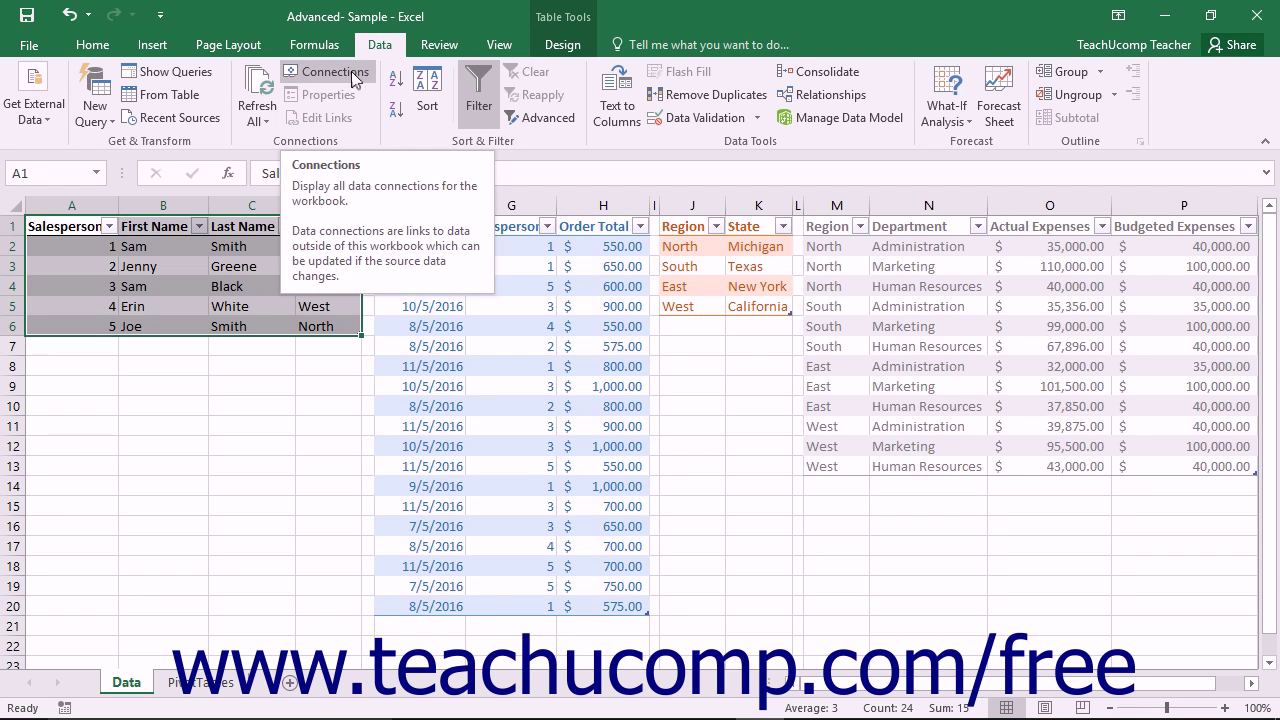
{"action": "left_click", "coordinate": [328, 72]}
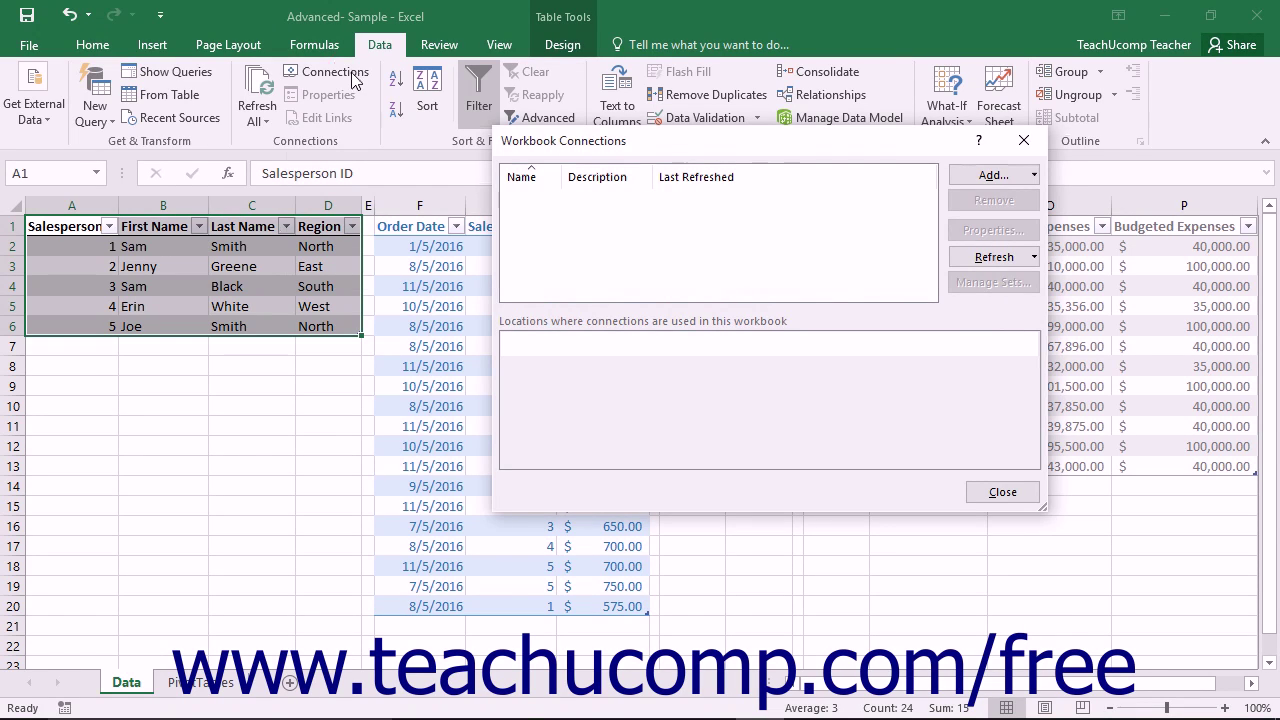
{"action": "mouse_move", "coordinate": [556, 158]}
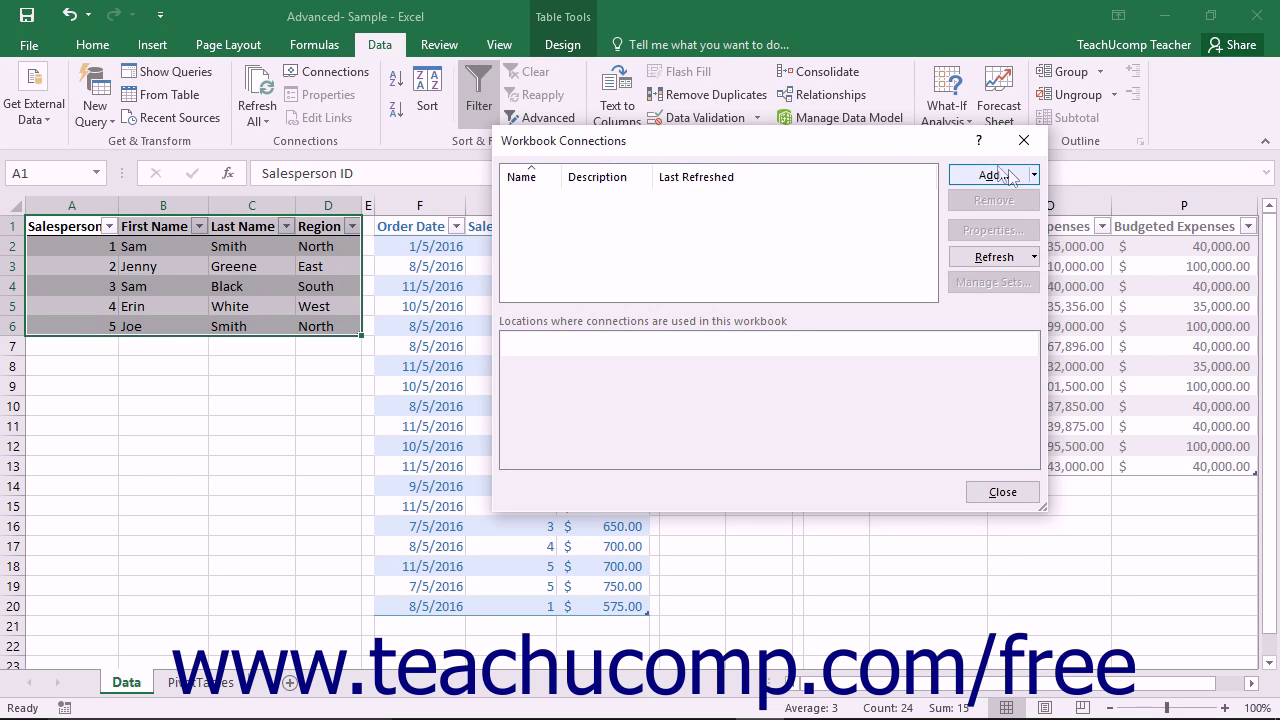
{"action": "left_click", "coordinate": [1034, 174]}
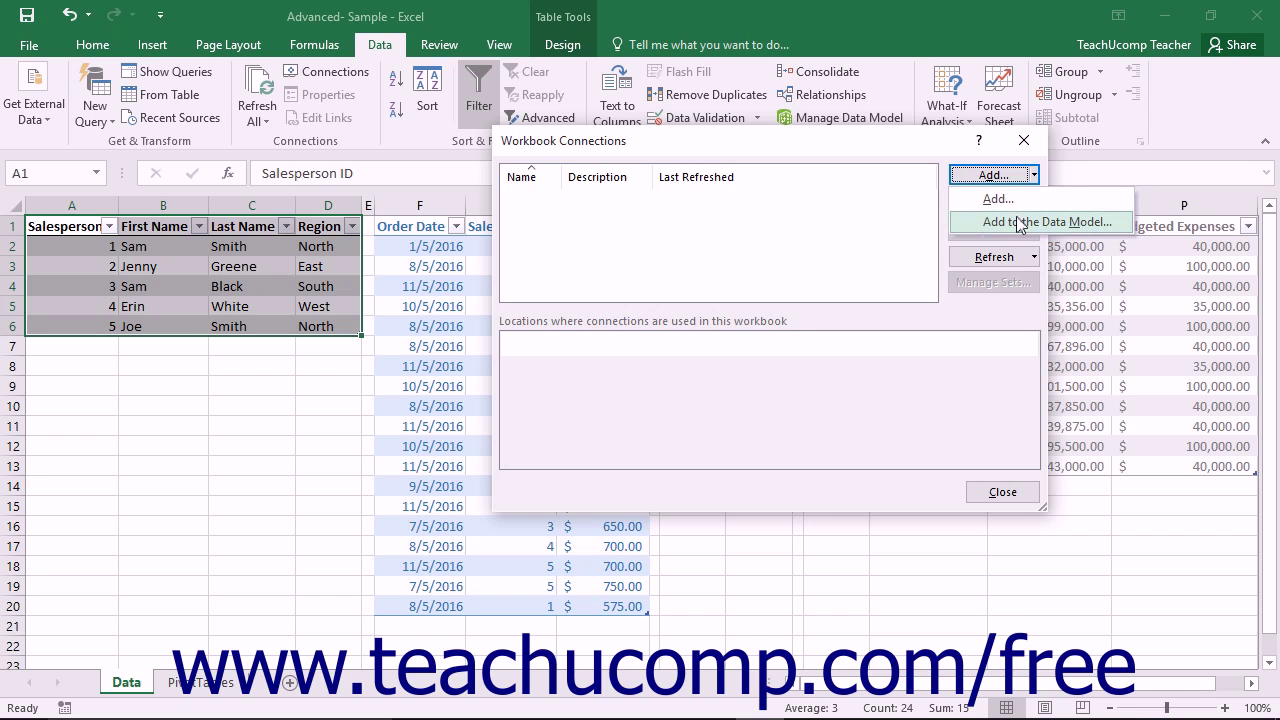
Add the Salespeople table from the Tables list to the workbook Data Model
{"action": "left_click", "coordinate": [996, 198]}
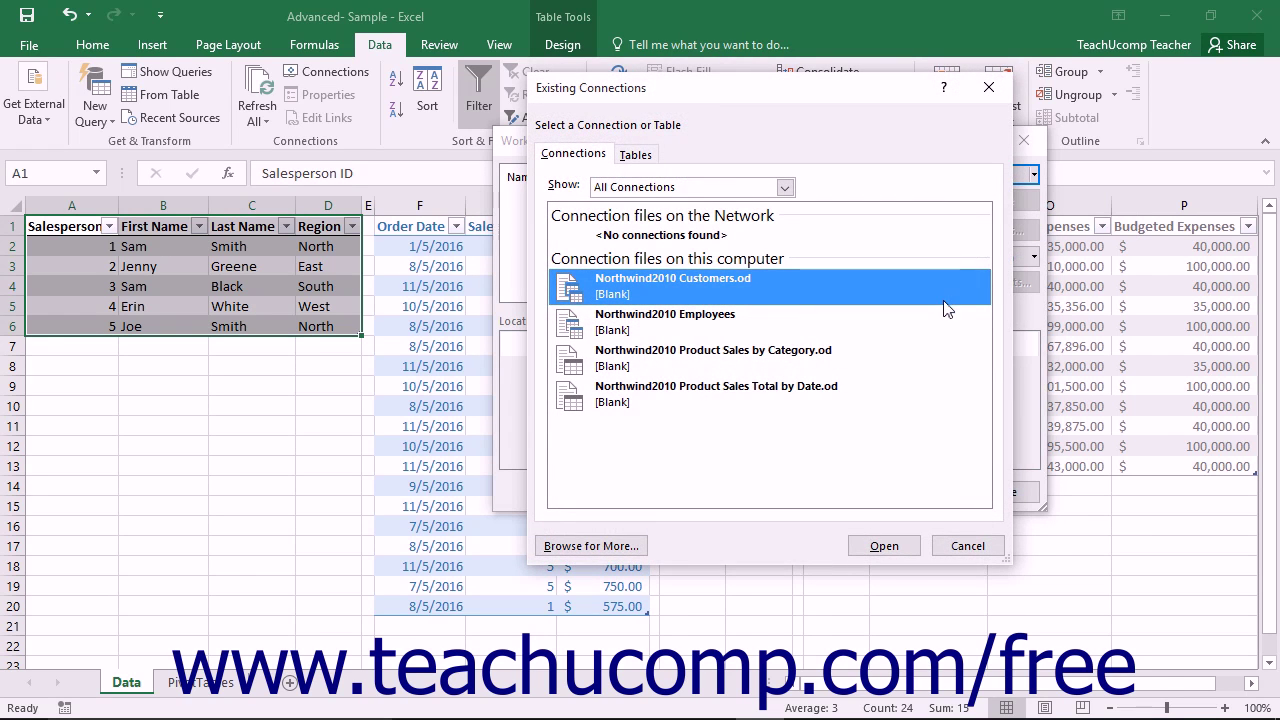
{"action": "mouse_move", "coordinate": [890, 310]}
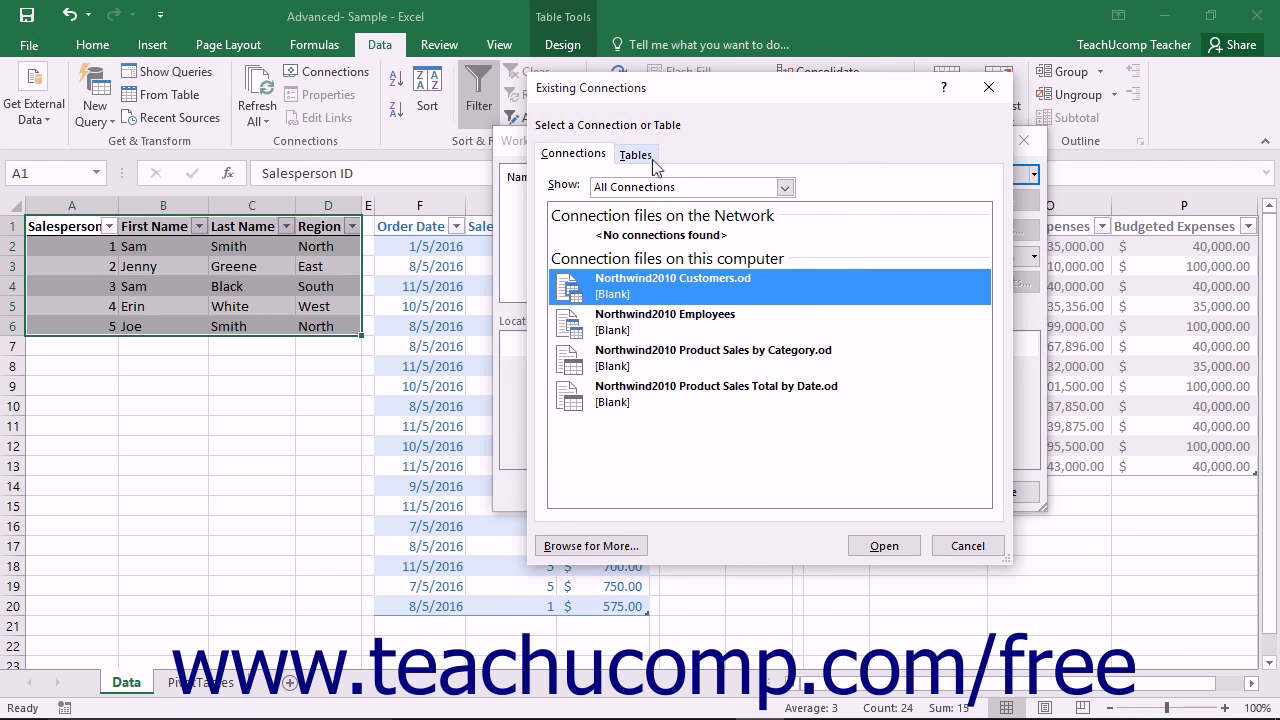
{"action": "left_click", "coordinate": [636, 154]}
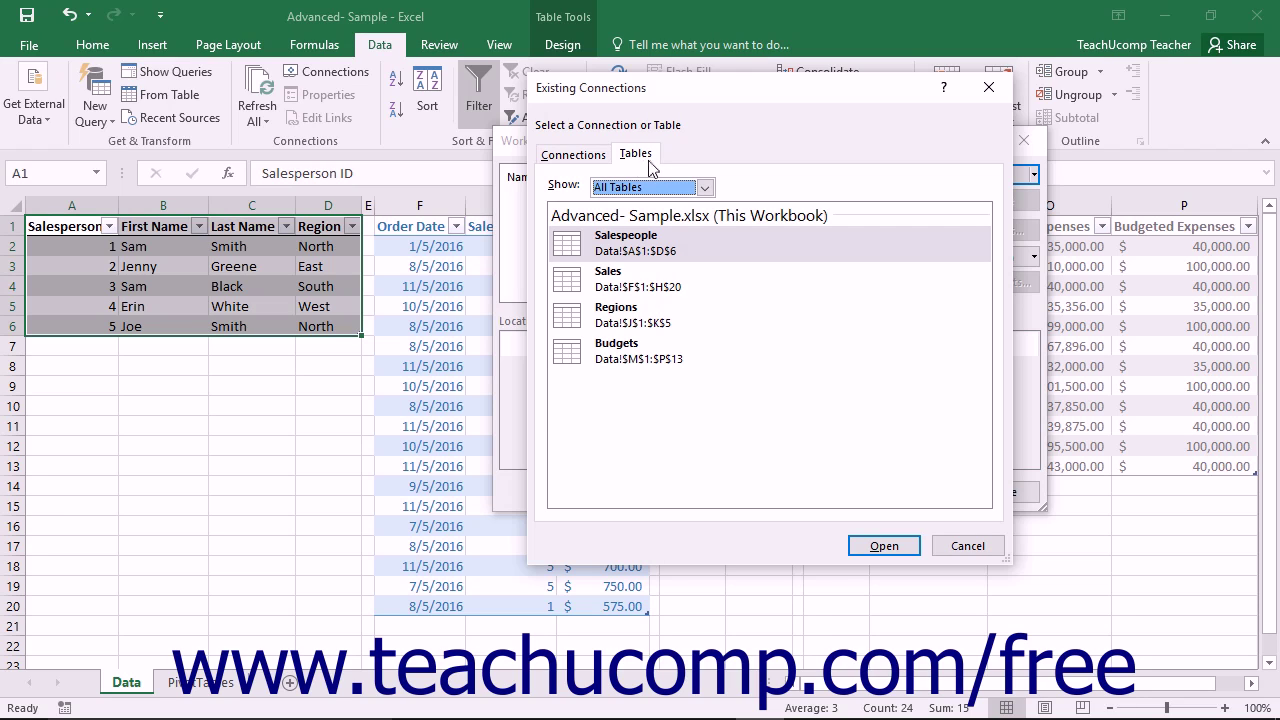
{"action": "mouse_move", "coordinate": [650, 260]}
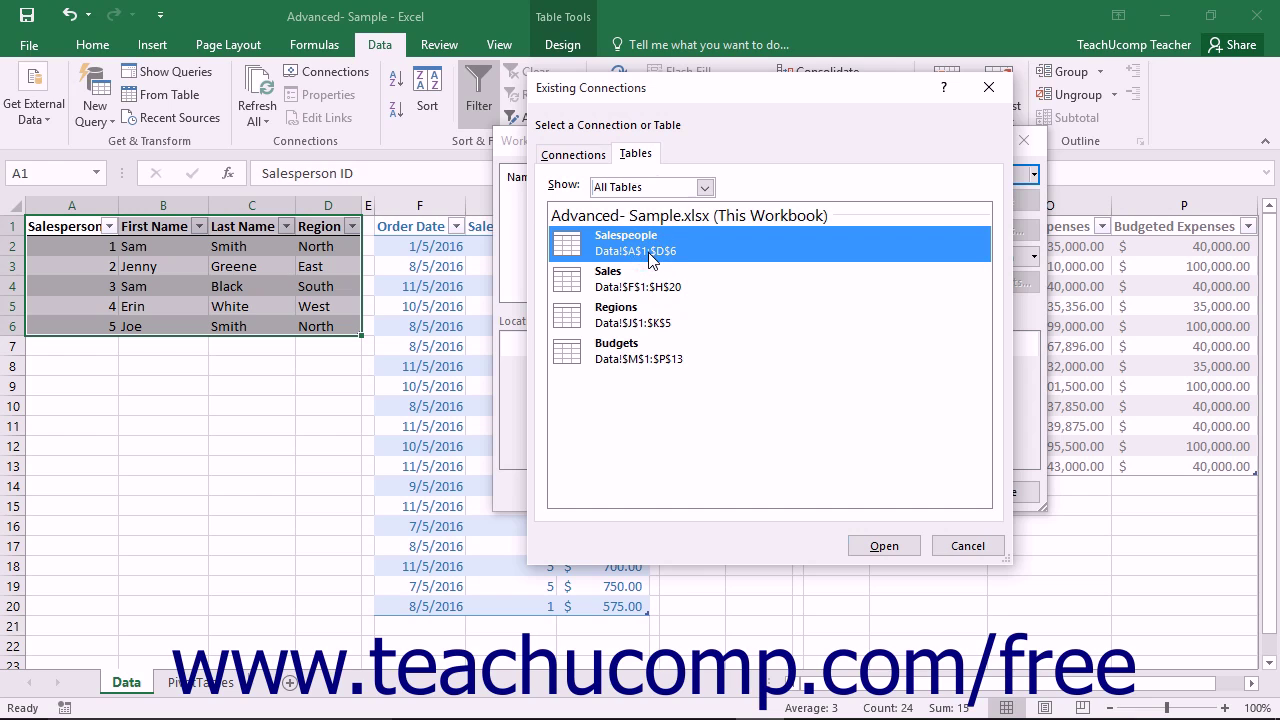
{"action": "mouse_move", "coordinate": [884, 544]}
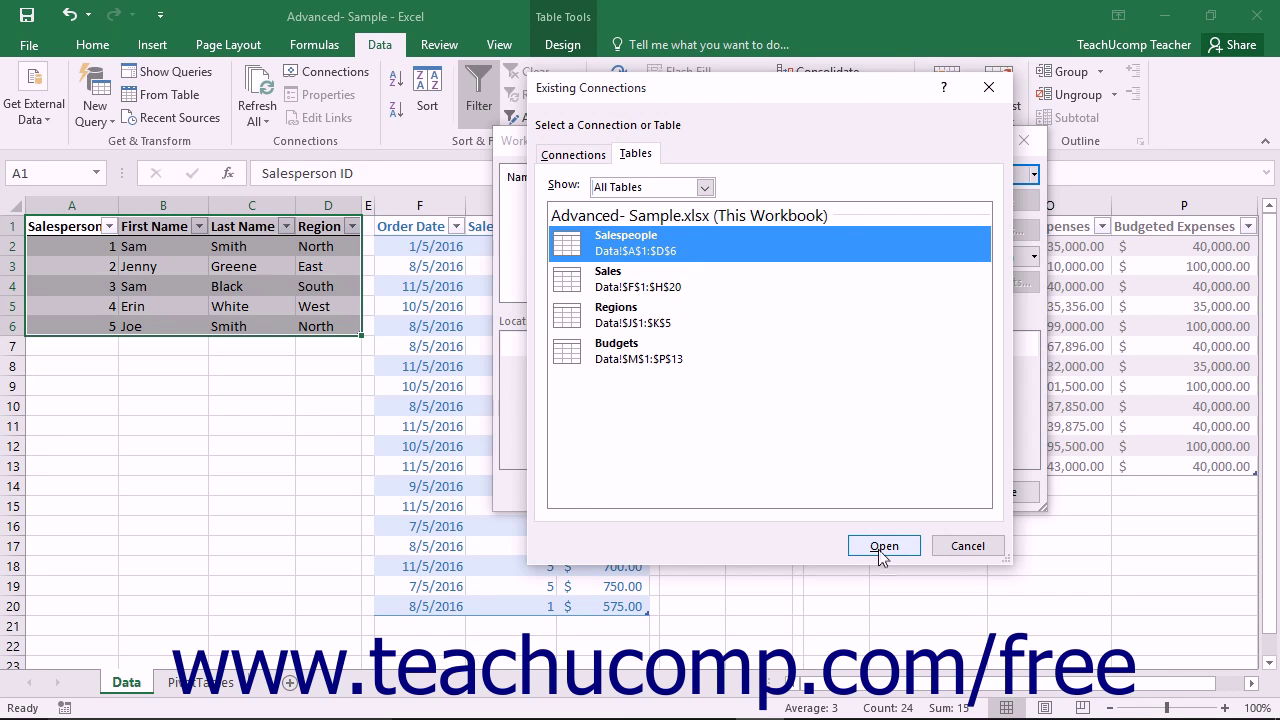
{"action": "left_click", "coordinate": [884, 544]}
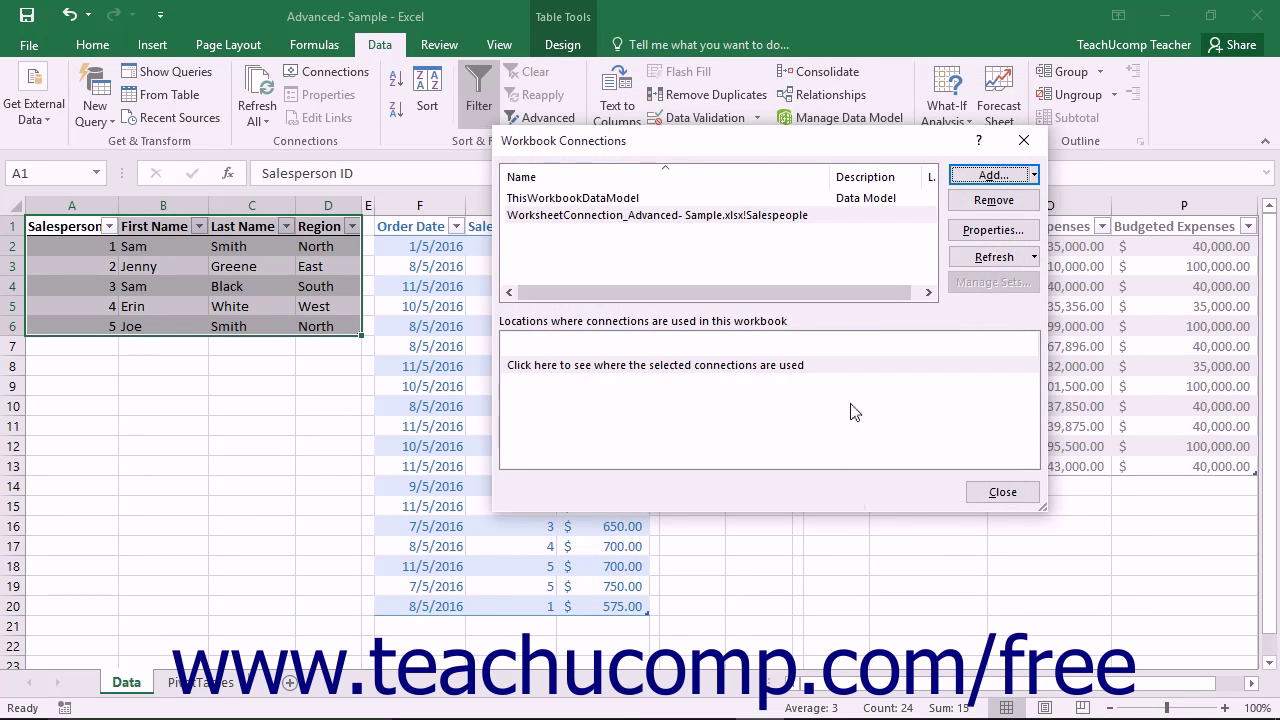
{"action": "mouse_move", "coordinate": [868, 396]}
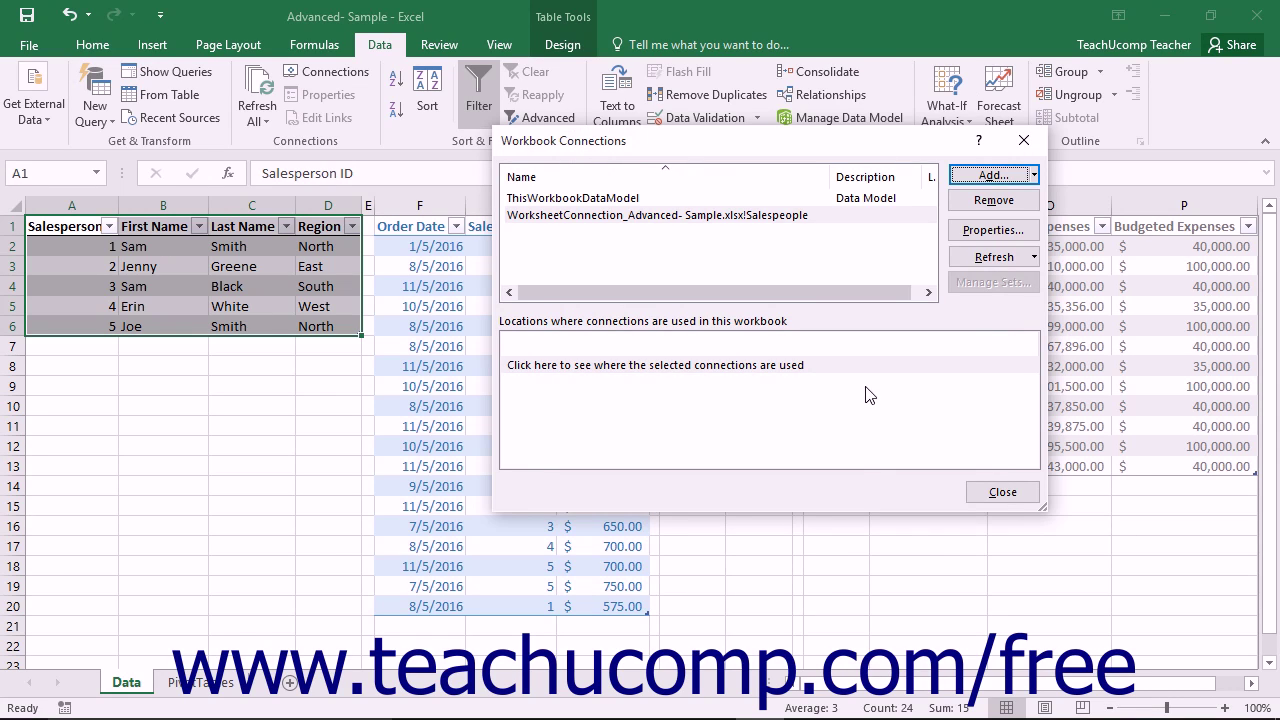
{"action": "mouse_move", "coordinate": [900, 270]}
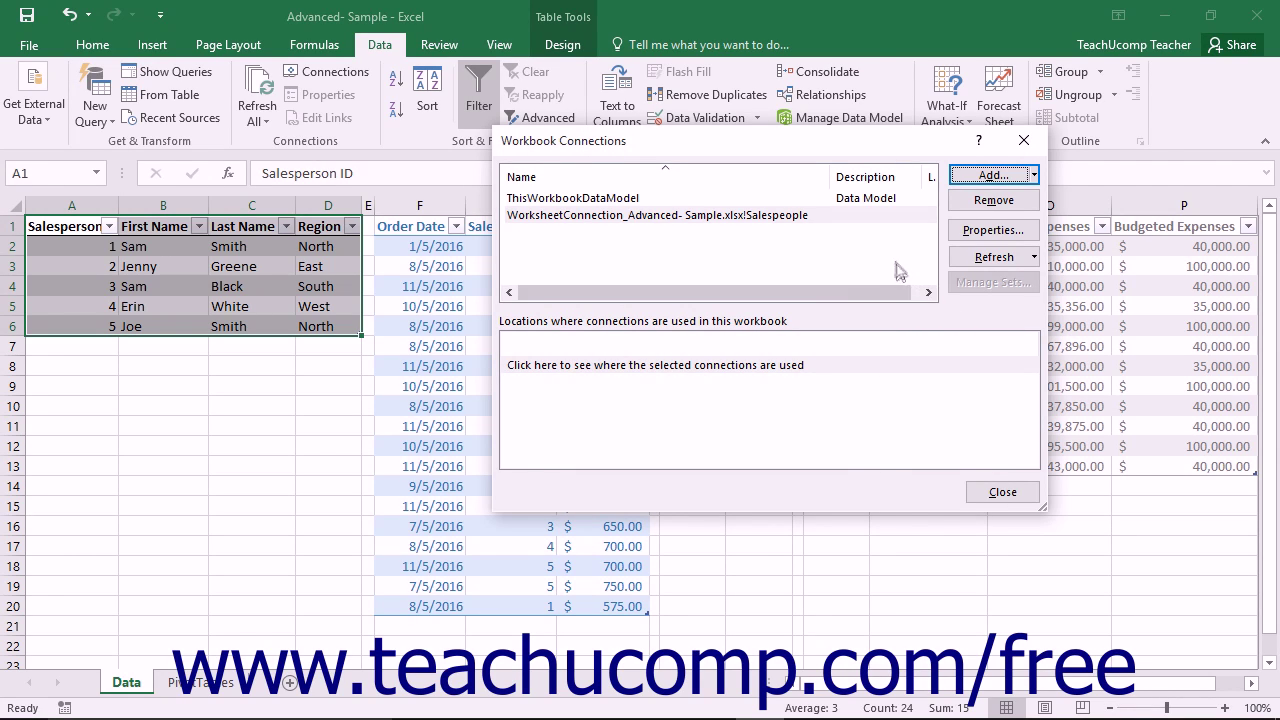
{"action": "mouse_move", "coordinate": [798, 224]}
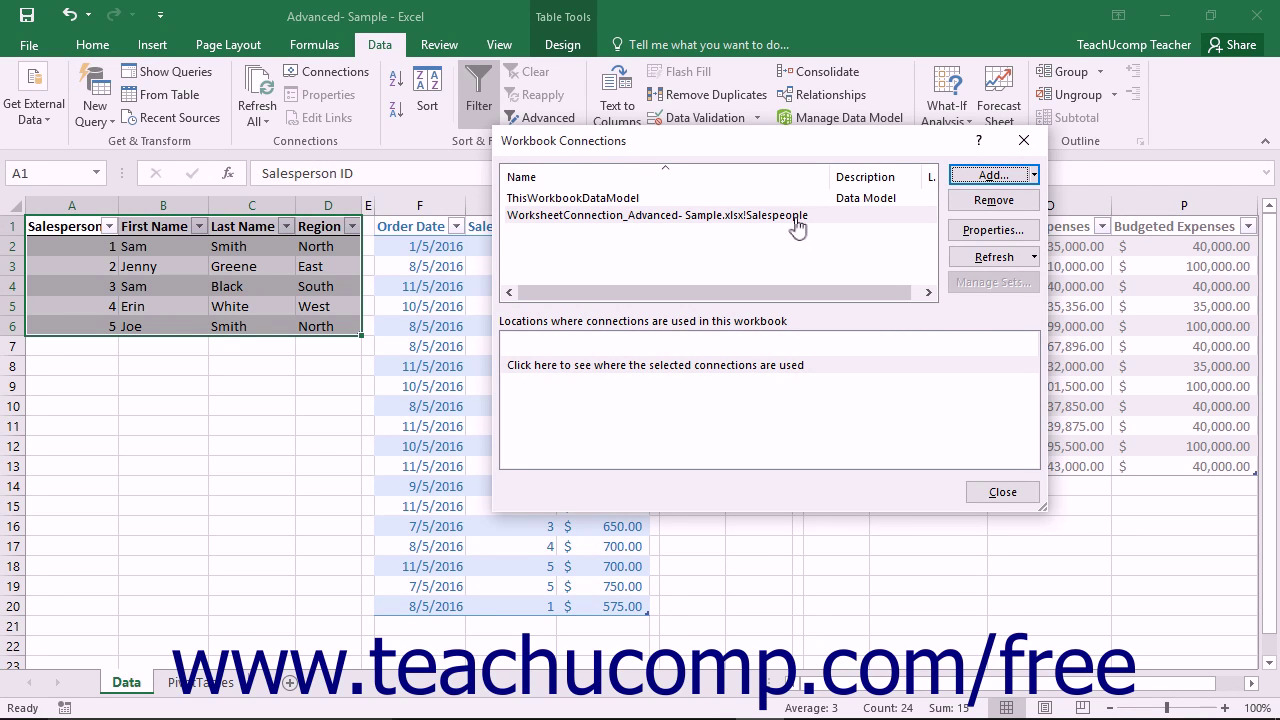
{"action": "mouse_move", "coordinate": [922, 230]}
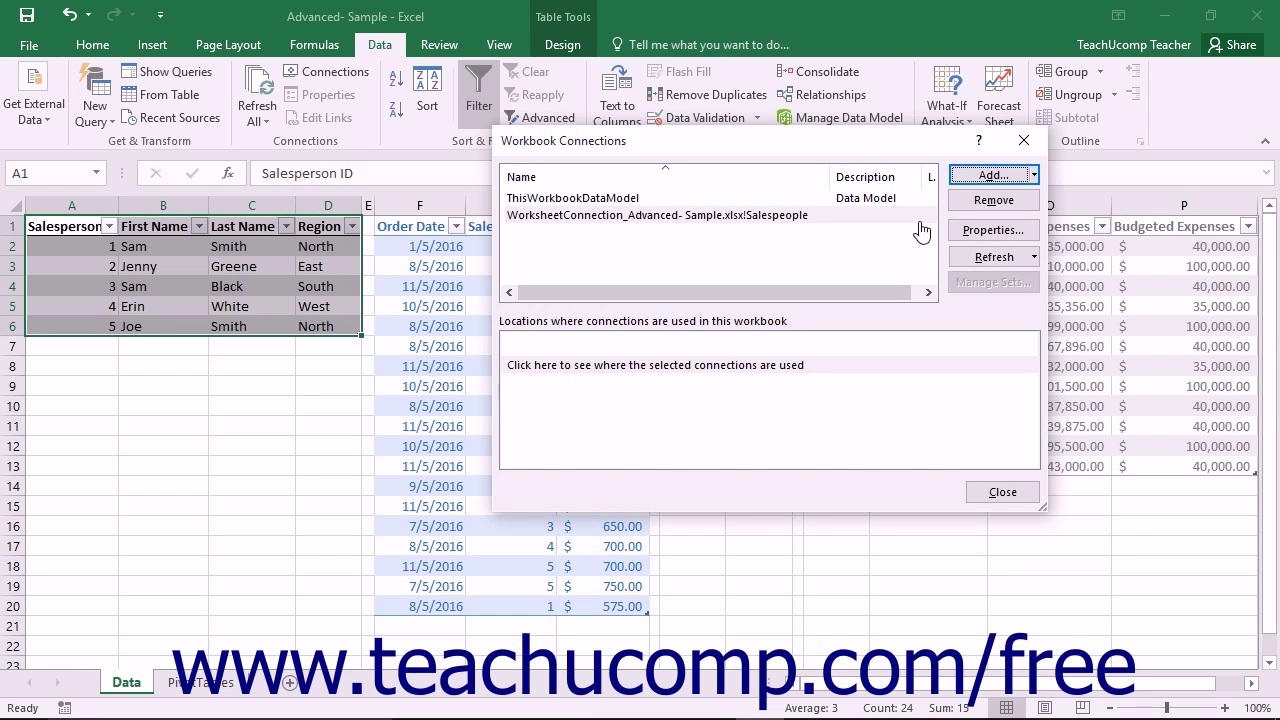
Add the Sales table to the Data Model as another workbook connection
{"action": "left_click", "coordinate": [1032, 174]}
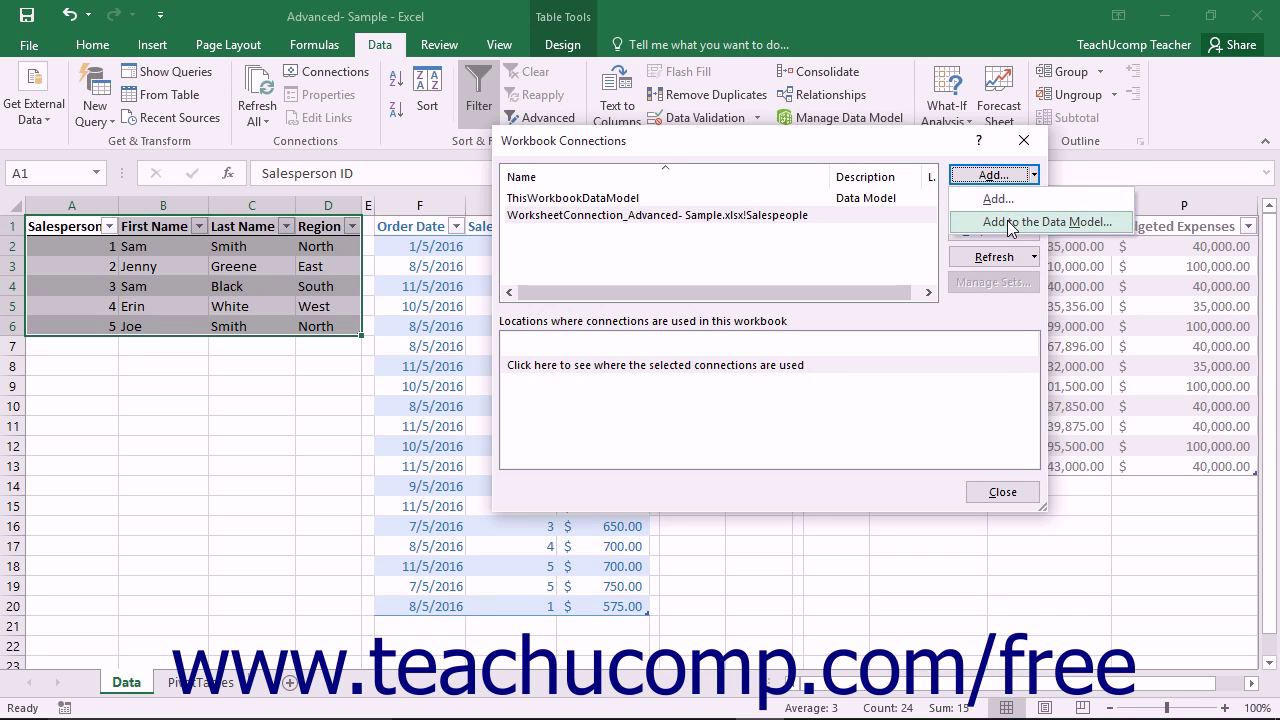
{"action": "left_click", "coordinate": [996, 198]}
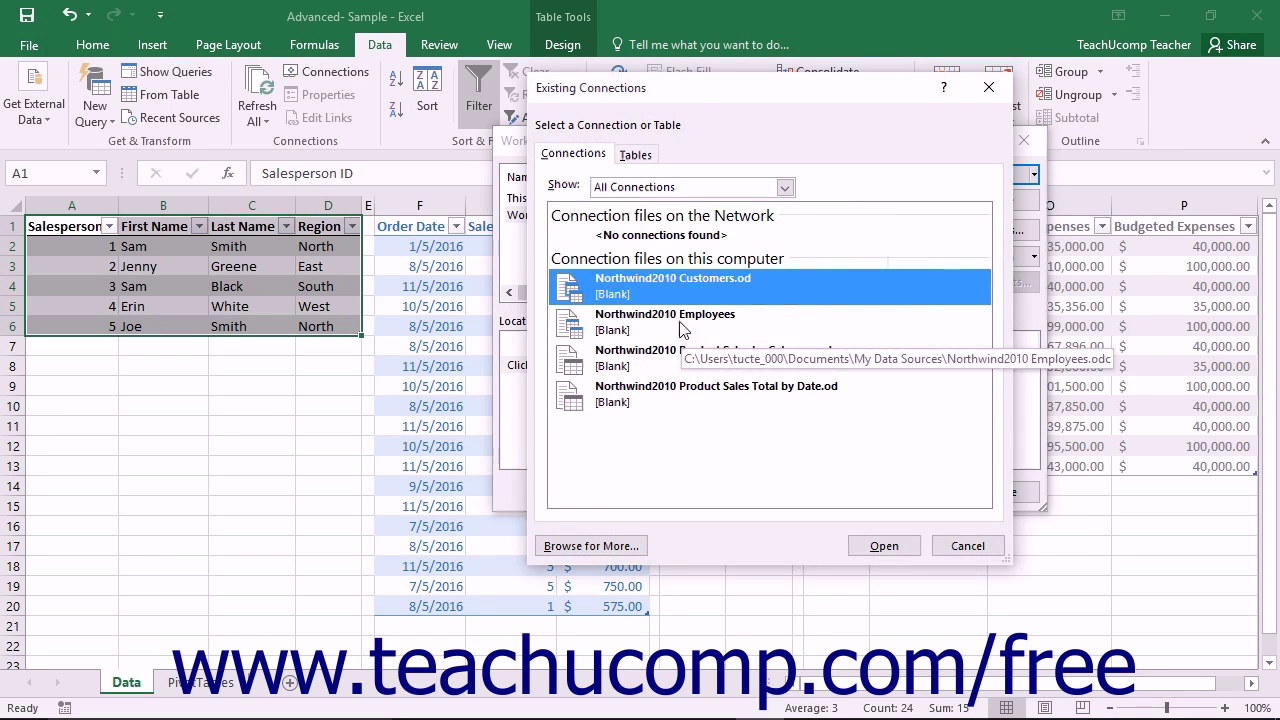
{"action": "left_click", "coordinate": [636, 152]}
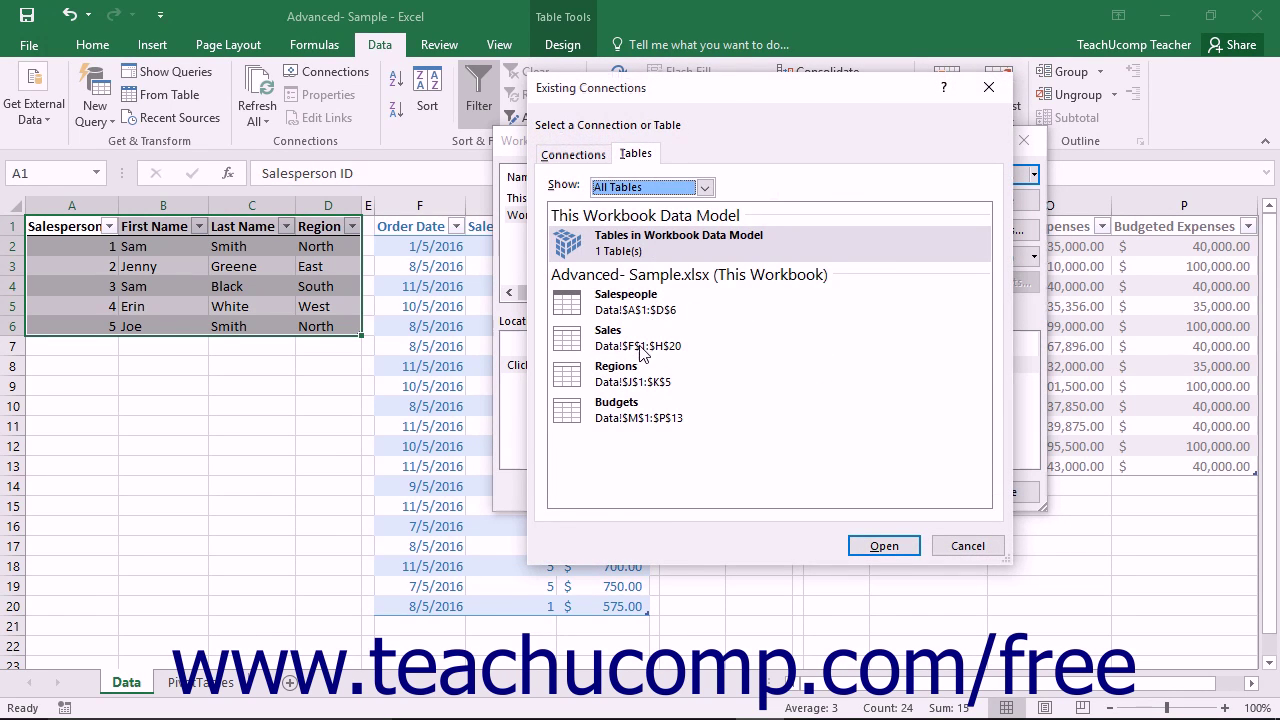
{"action": "left_click", "coordinate": [882, 544]}
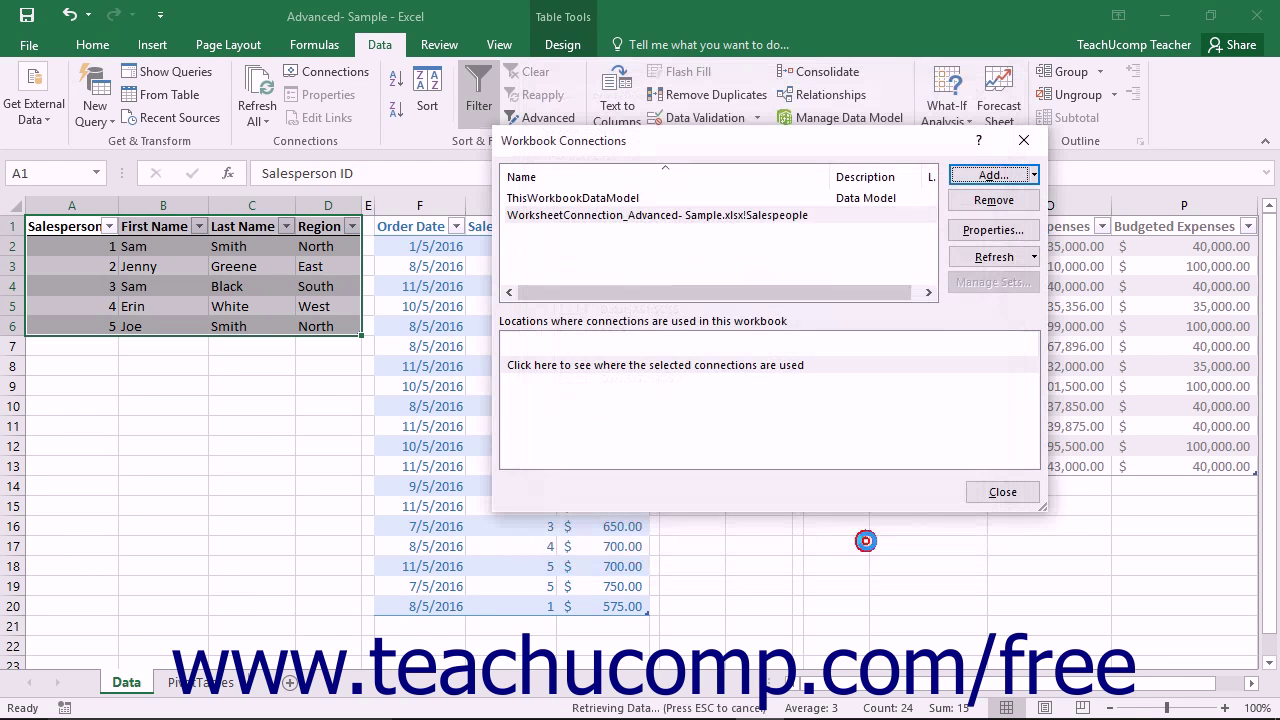
Add the Regions and Budgets tables to the Data Model the same way
{"action": "left_click", "coordinate": [1032, 174]}
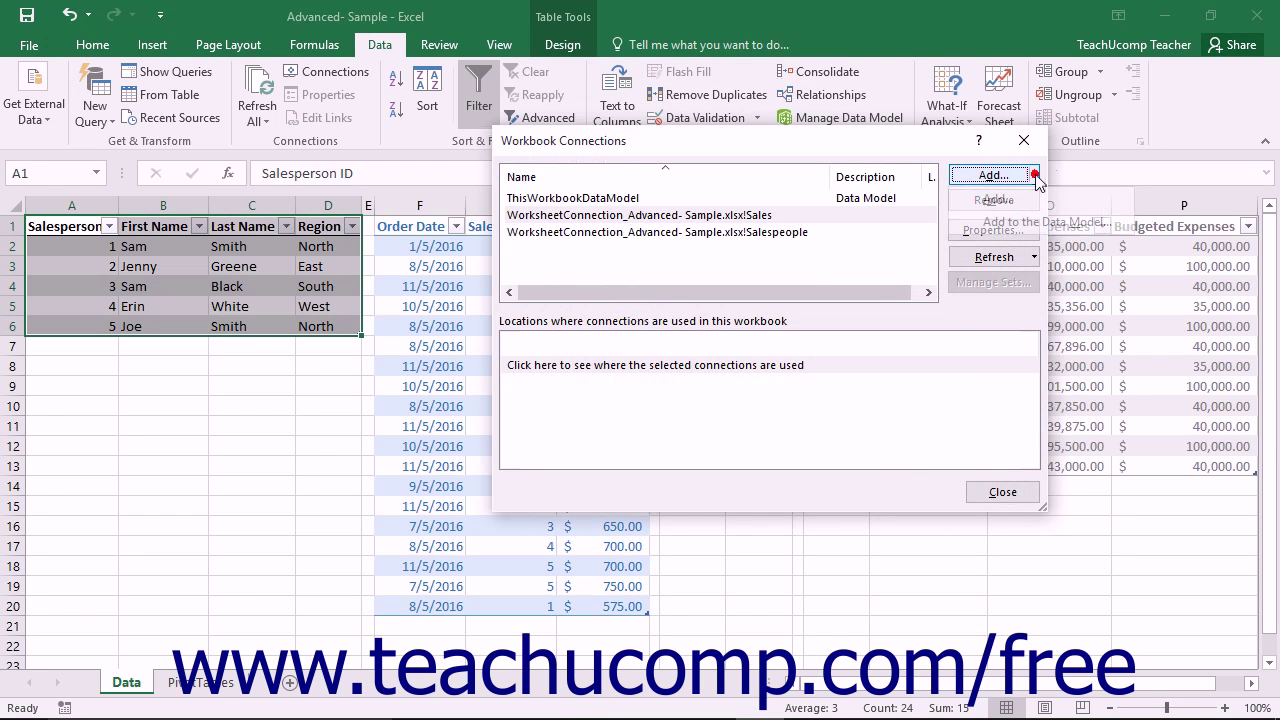
{"action": "left_click", "coordinate": [992, 174]}
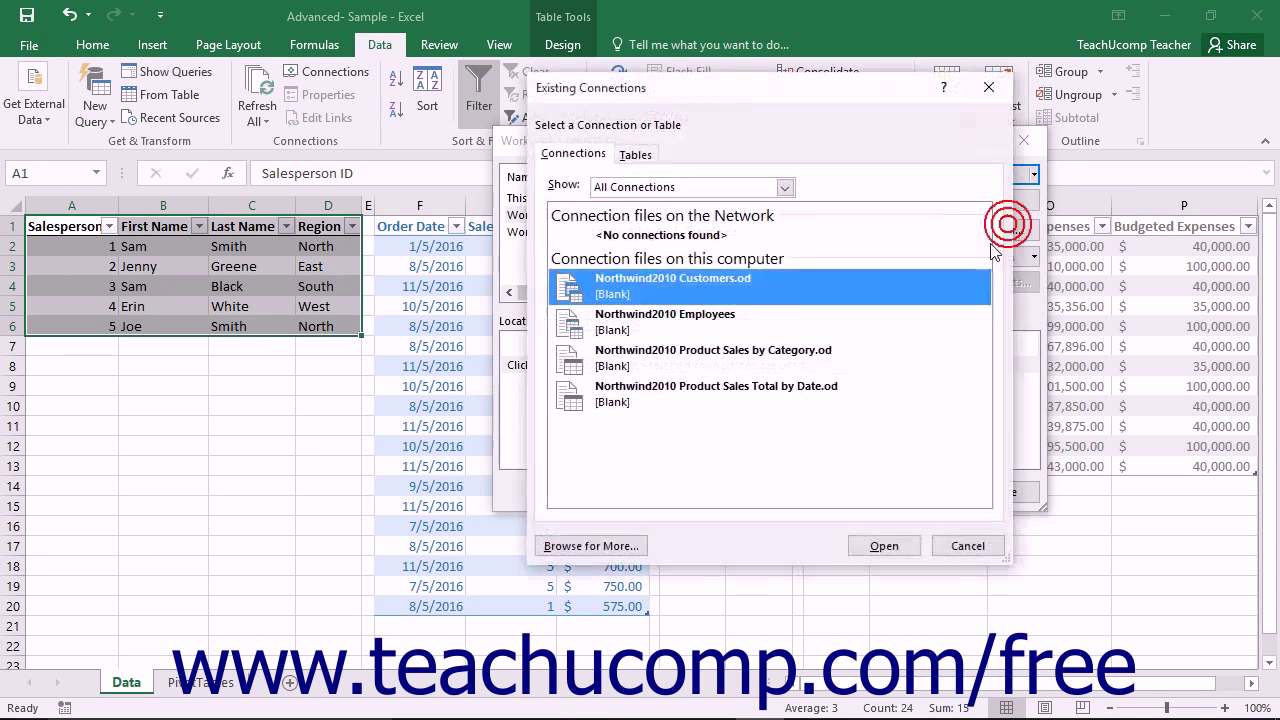
{"action": "left_click", "coordinate": [636, 152]}
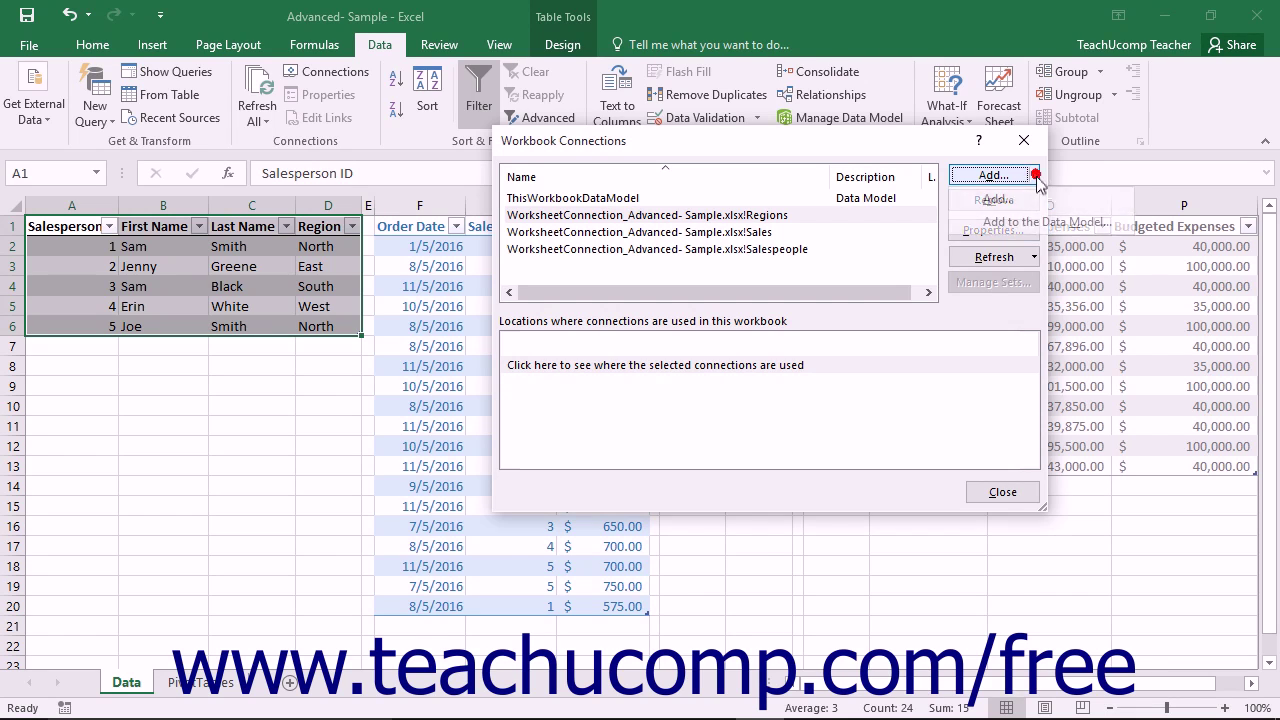
{"action": "left_click", "coordinate": [992, 174]}
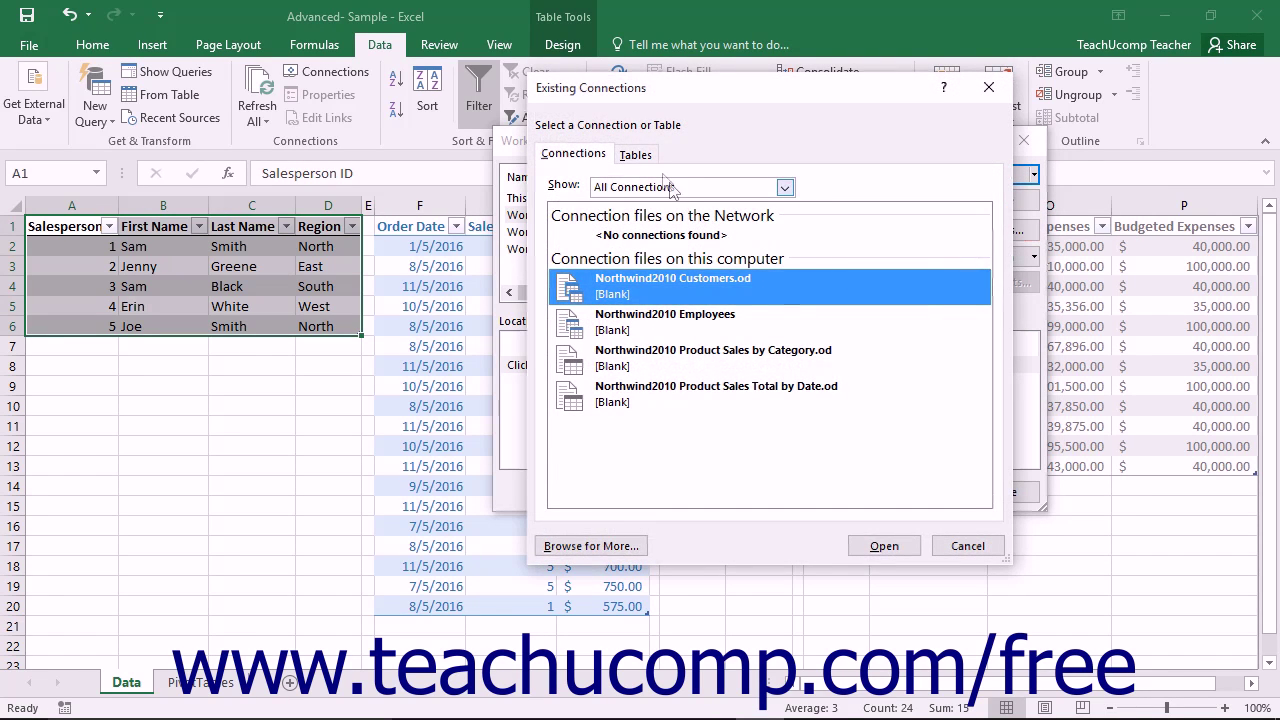
{"action": "left_click", "coordinate": [636, 152]}
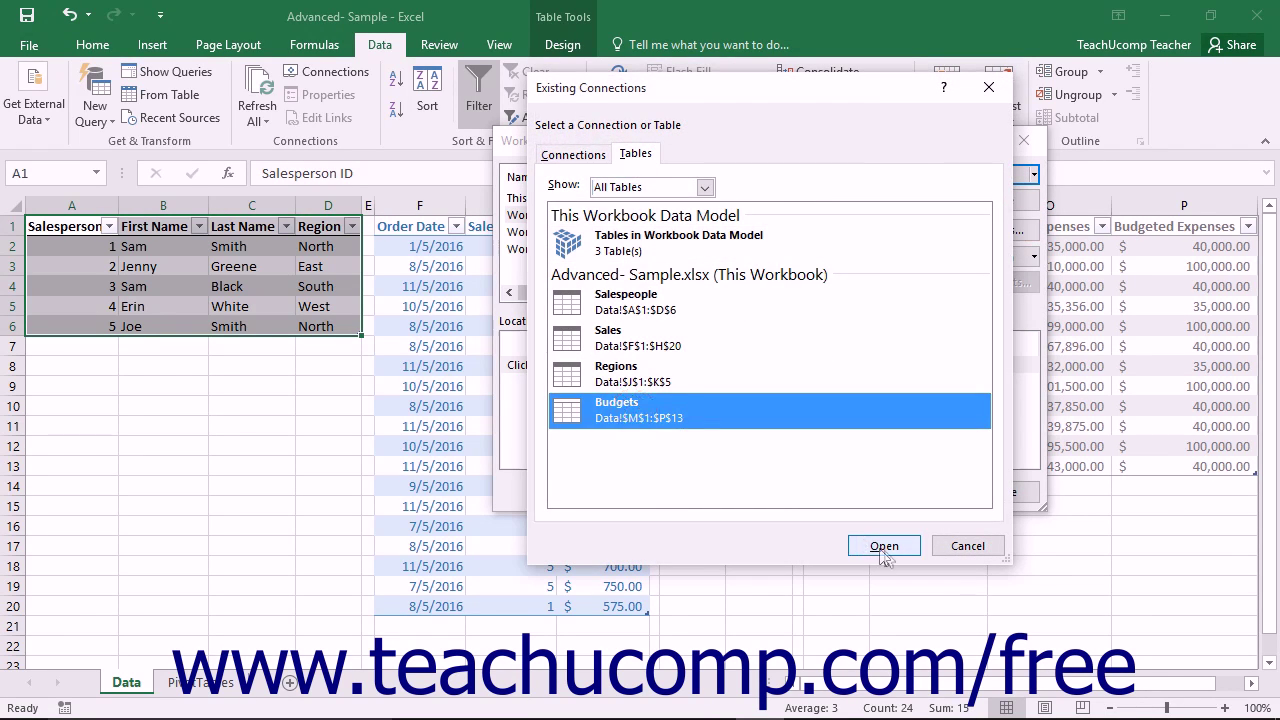
{"action": "left_click", "coordinate": [884, 544]}
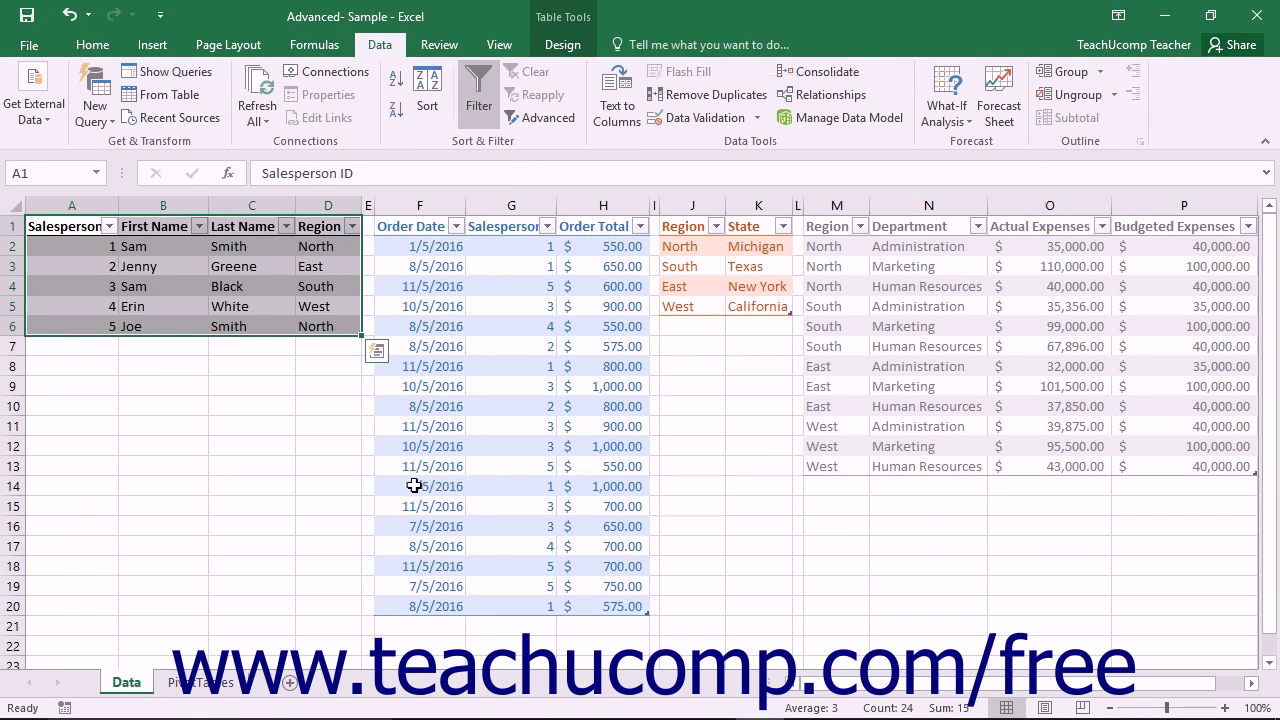
On the PivotTables sheet, start a new PivotTable set to use an external data source
{"action": "left_click", "coordinate": [200, 682]}
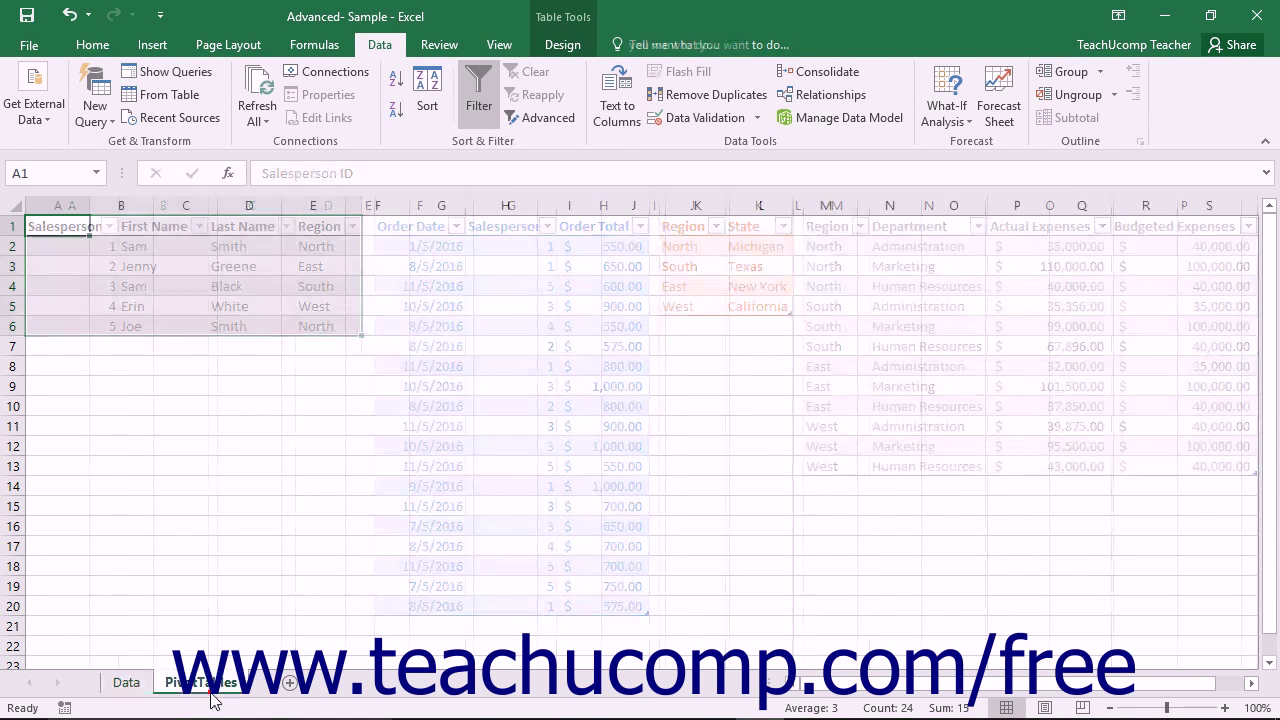
{"action": "left_click", "coordinate": [200, 682]}
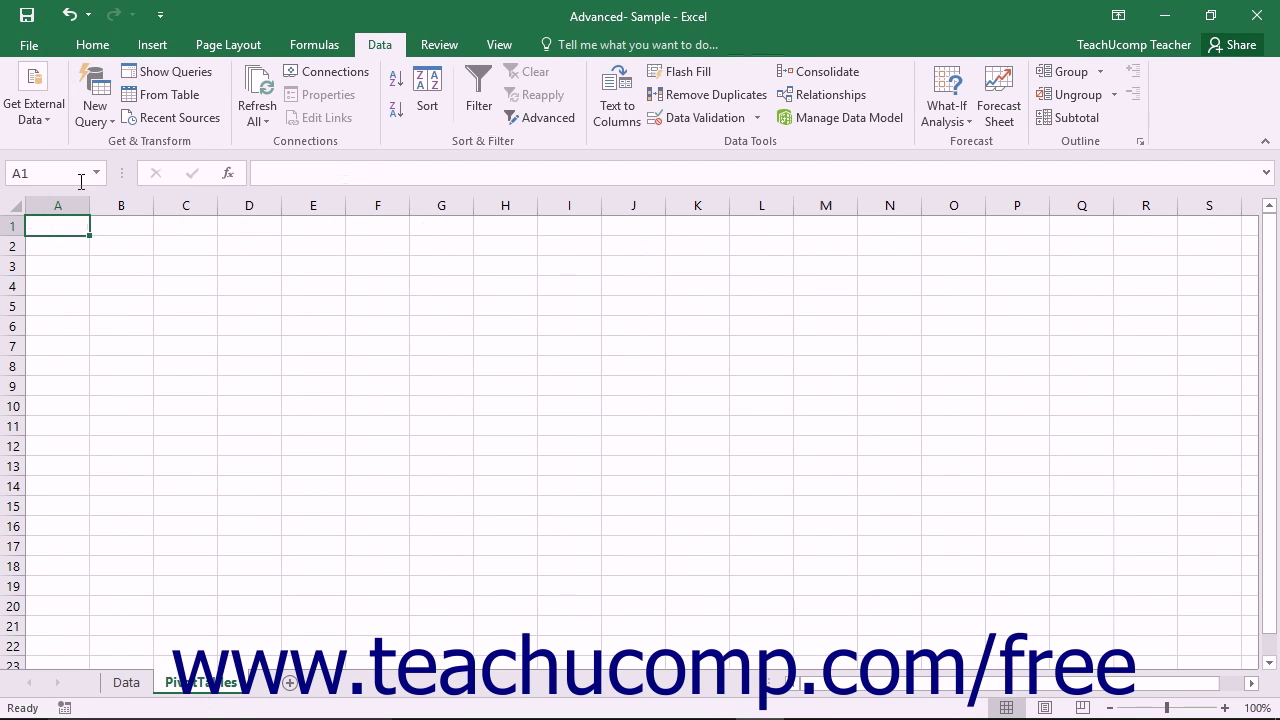
{"action": "left_click", "coordinate": [152, 44]}
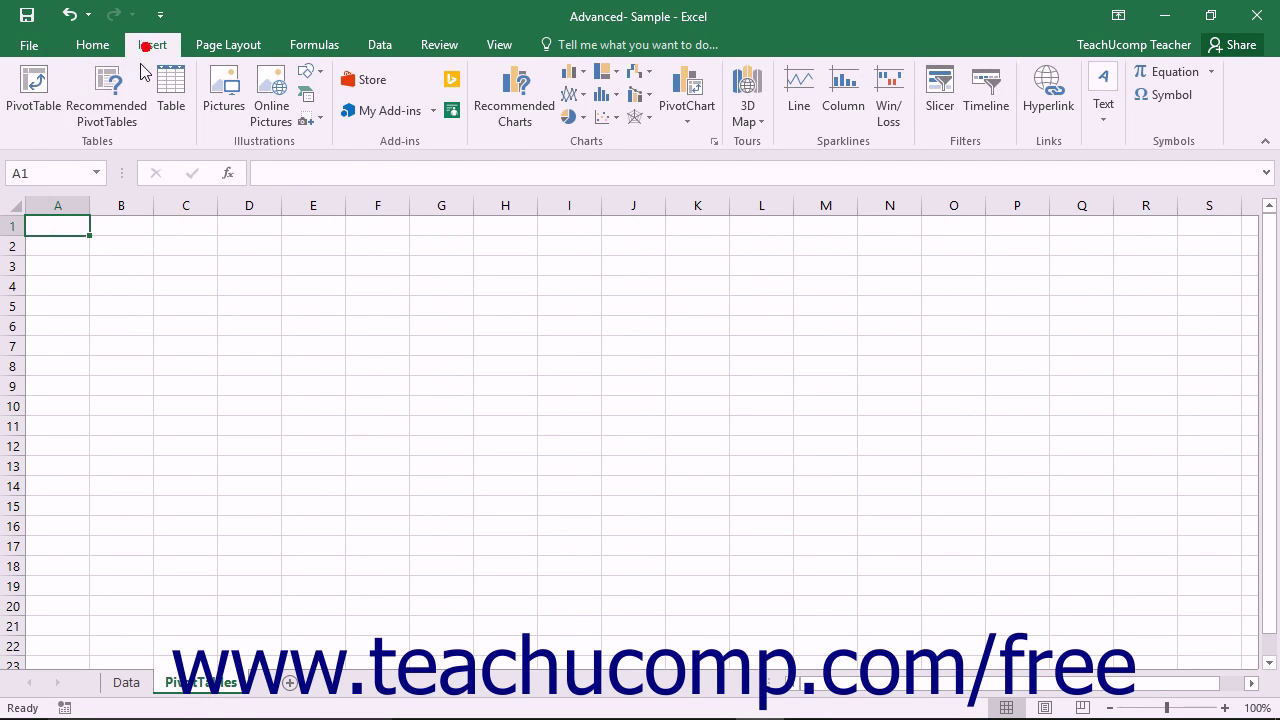
{"action": "left_click", "coordinate": [32, 96]}
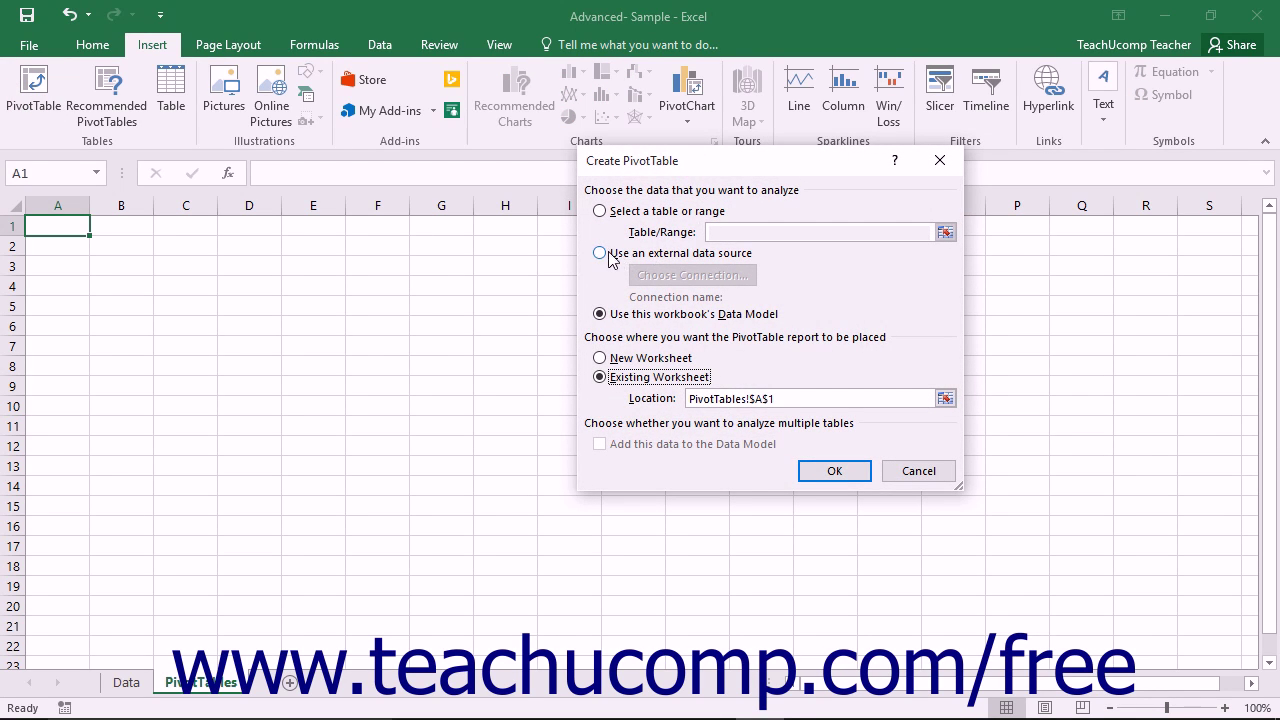
{"action": "left_click", "coordinate": [600, 252]}
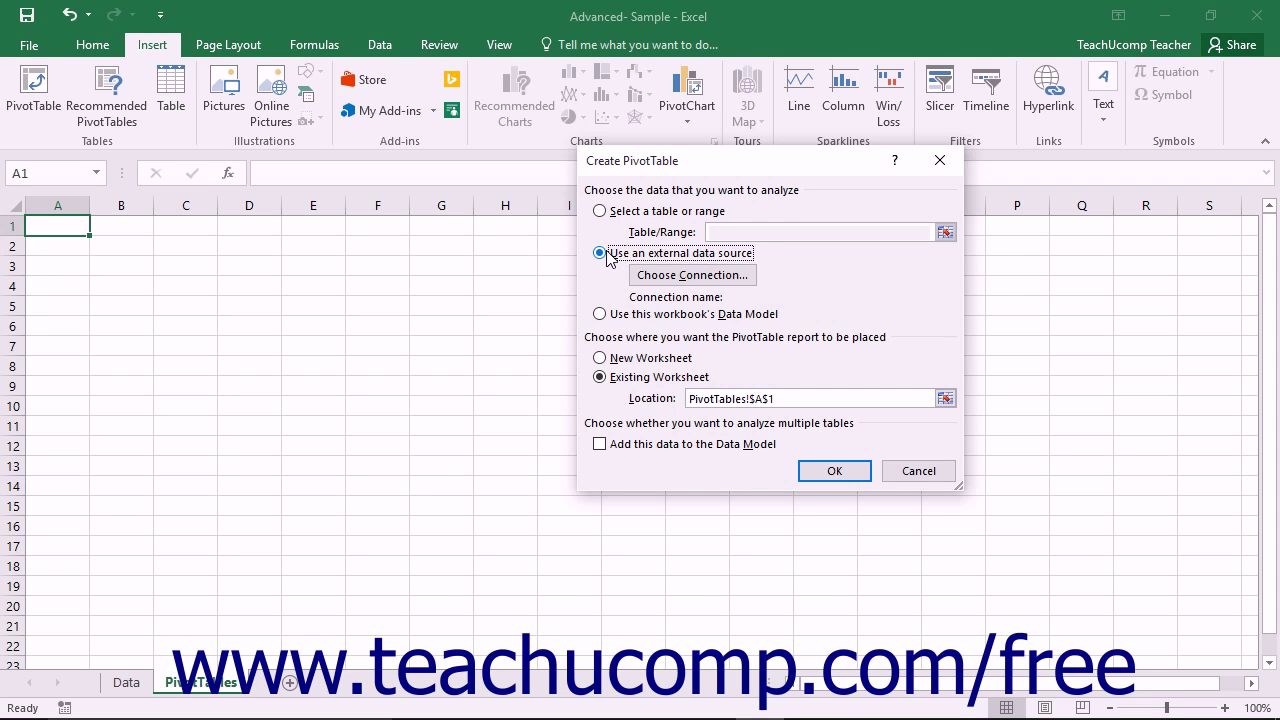
{"action": "mouse_move", "coordinate": [692, 276]}
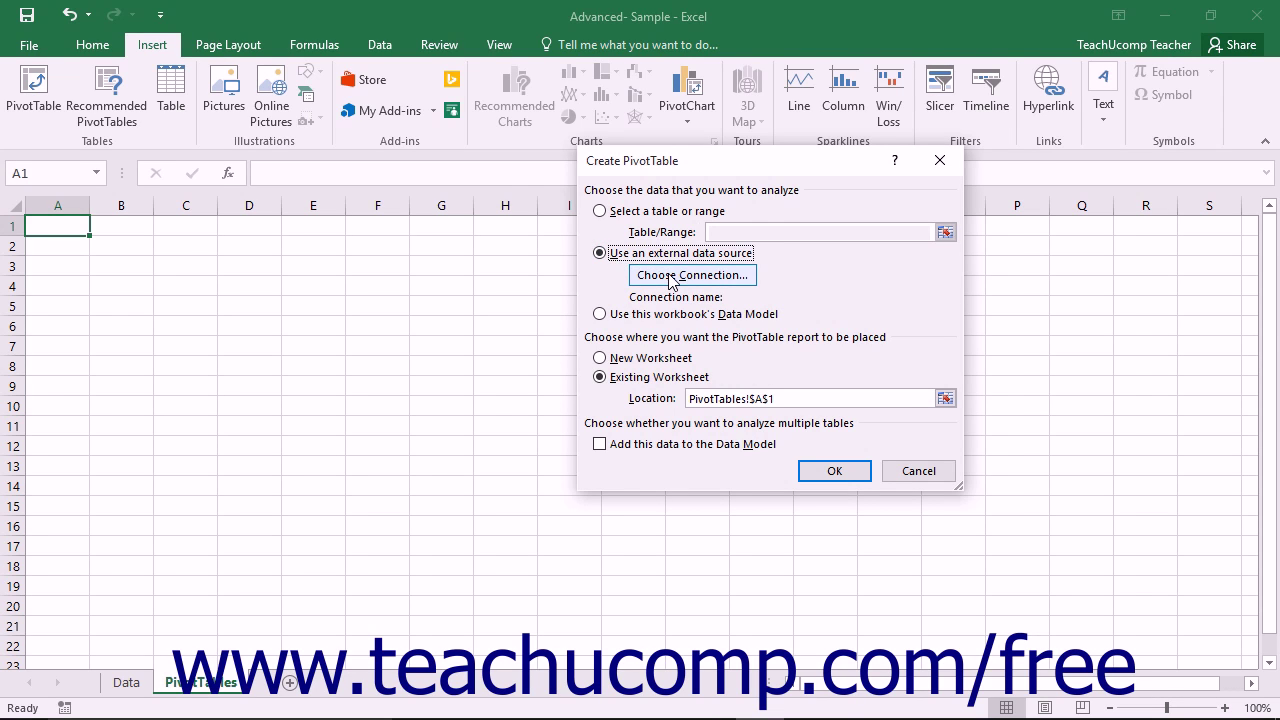
Choose Tables in Workbook Data Model as the connection and create the blank PivotTable
{"action": "left_click", "coordinate": [692, 276]}
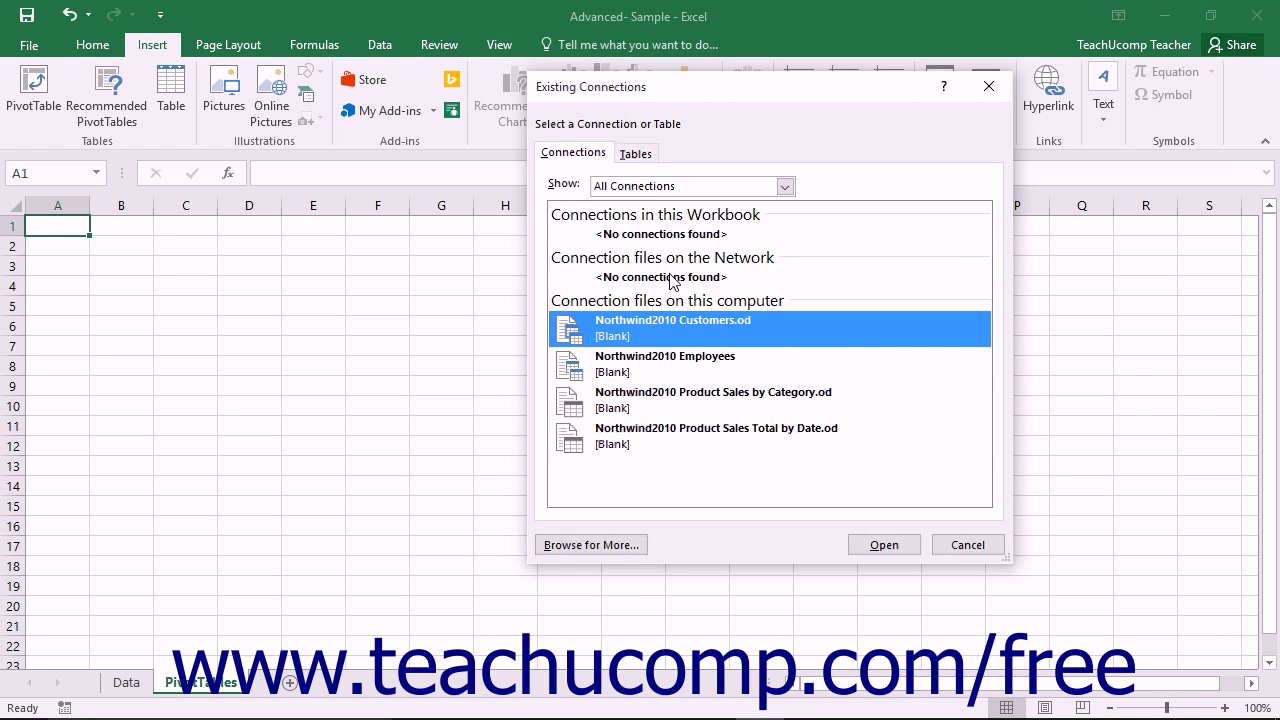
{"action": "left_click", "coordinate": [636, 152]}
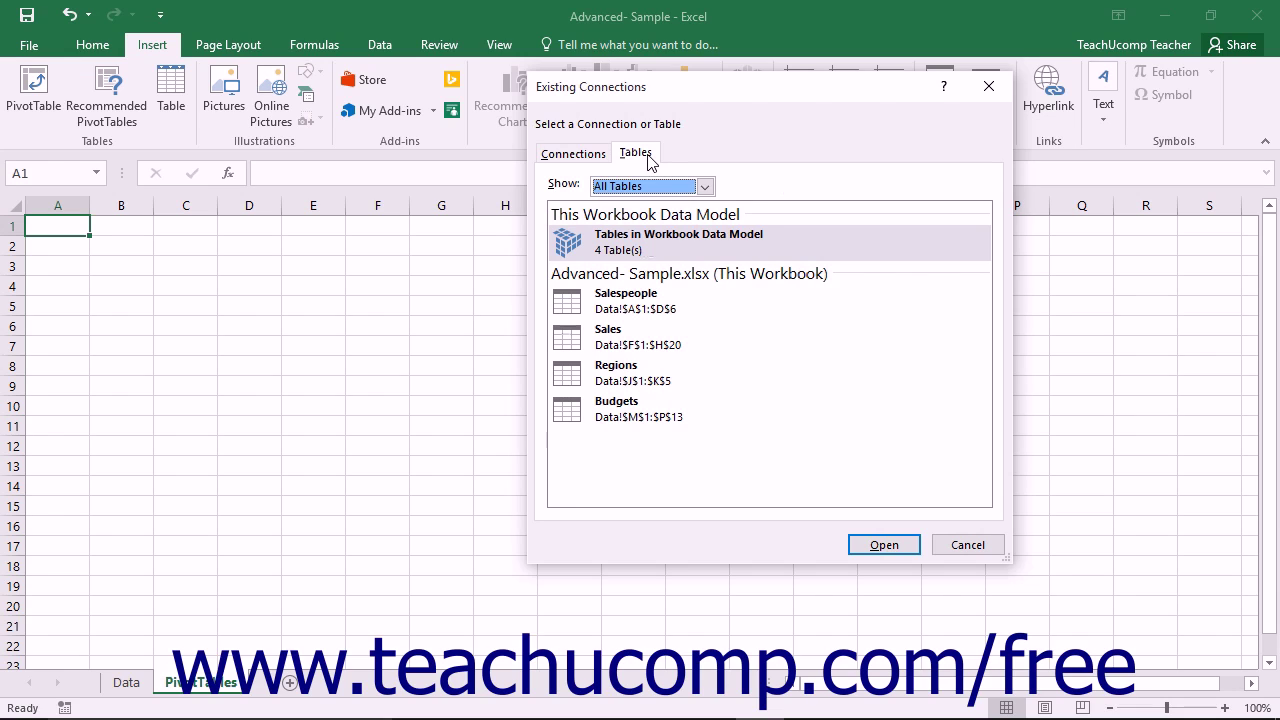
{"action": "mouse_move", "coordinate": [656, 248]}
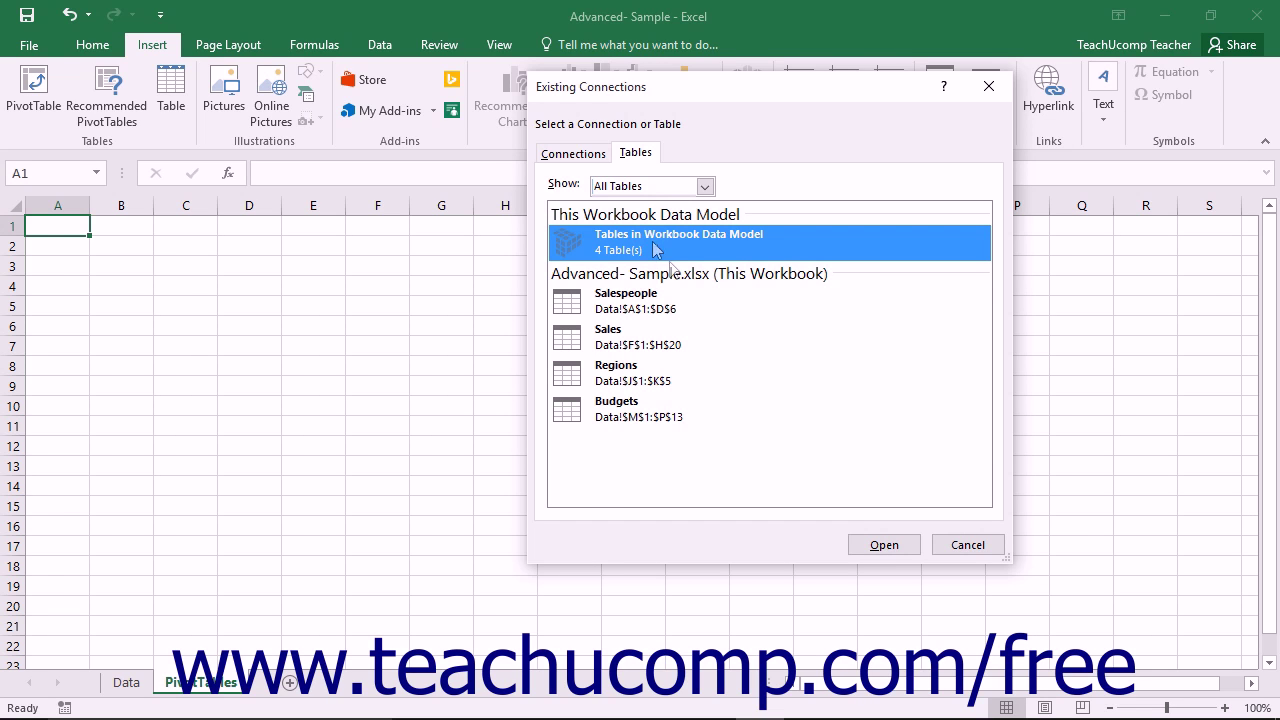
{"action": "left_click", "coordinate": [882, 544]}
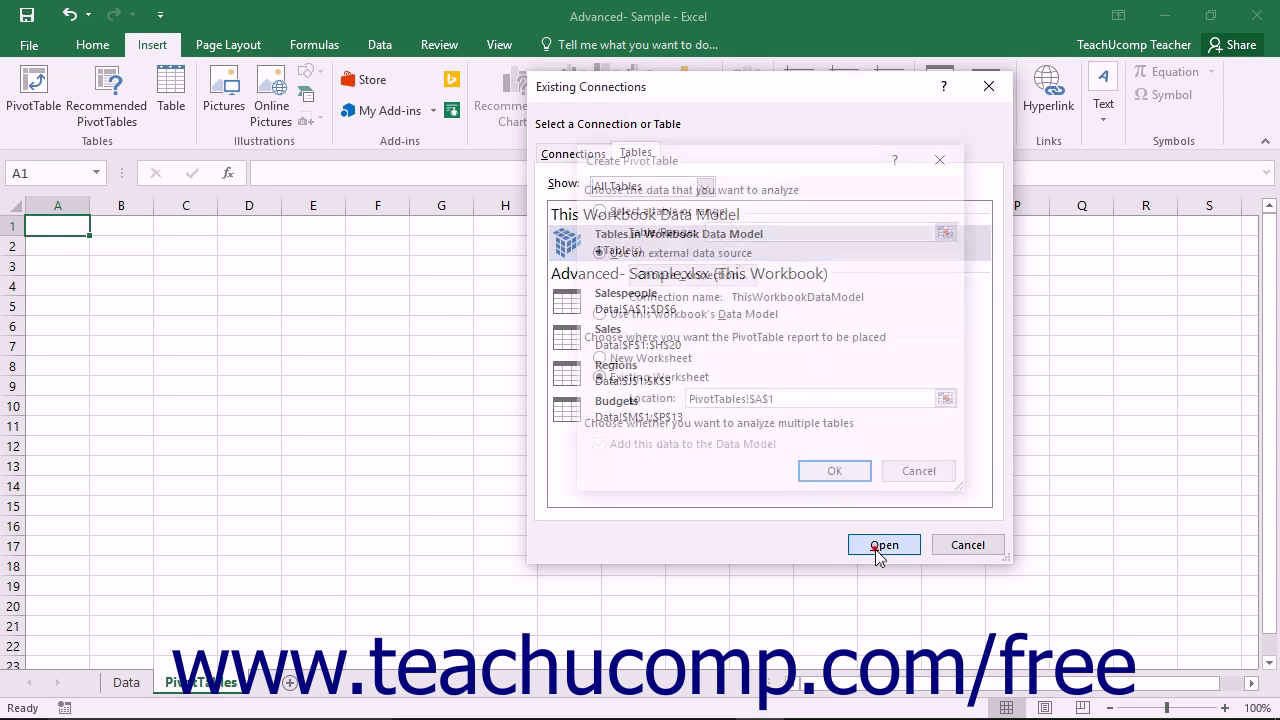
{"action": "left_click", "coordinate": [884, 544]}
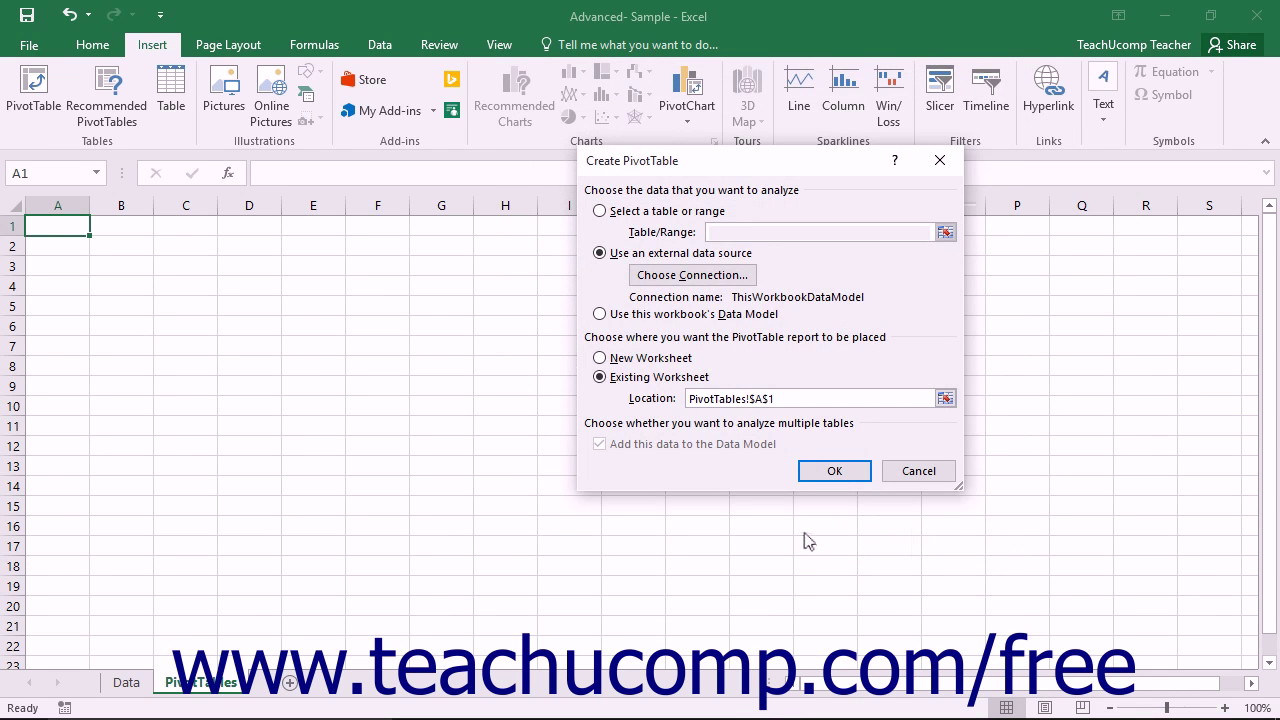
{"action": "mouse_move", "coordinate": [758, 452]}
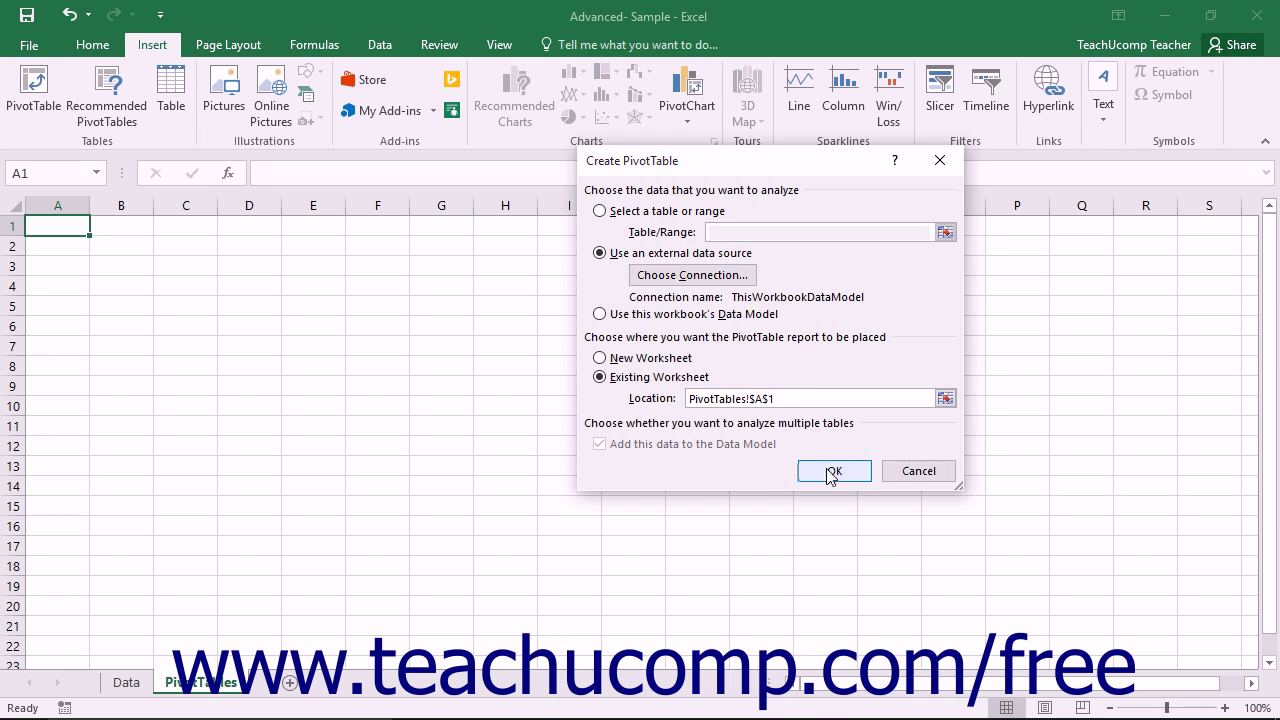
{"action": "left_click", "coordinate": [834, 472]}
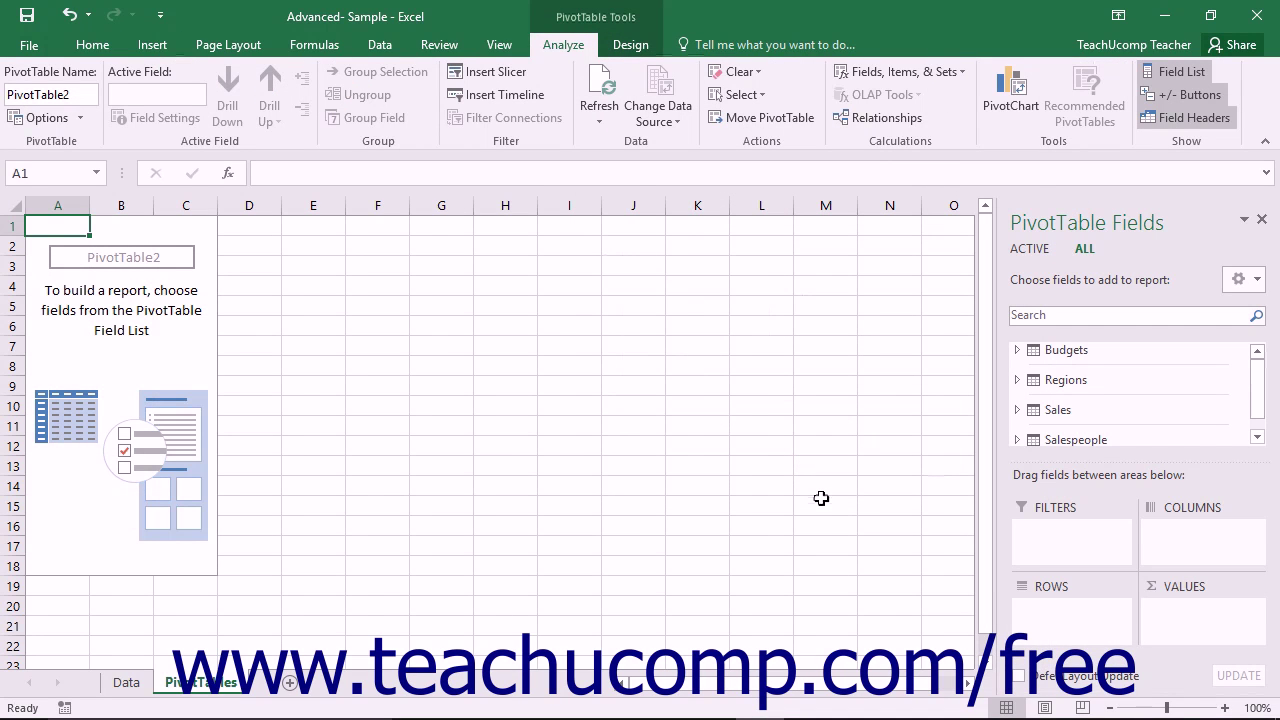